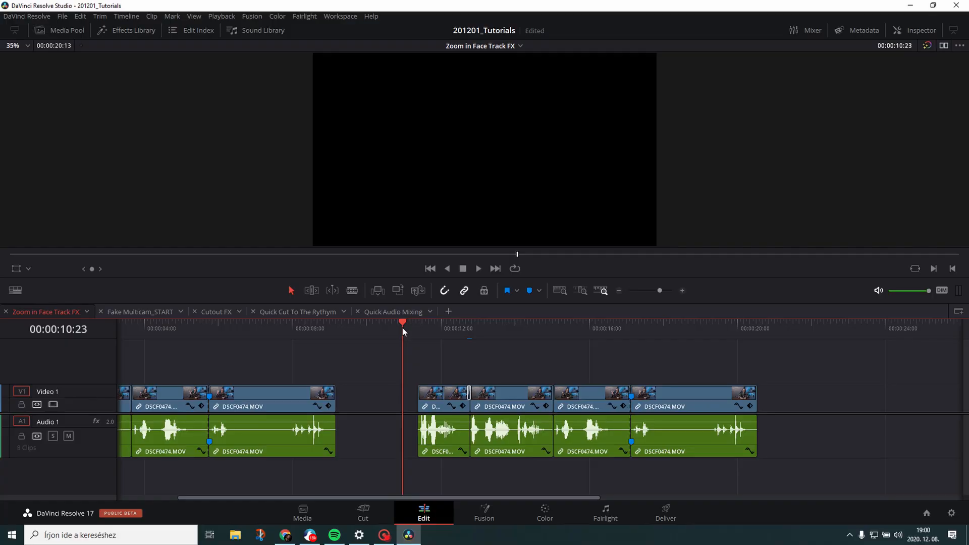
pyautogui.moveTo(411, 345)
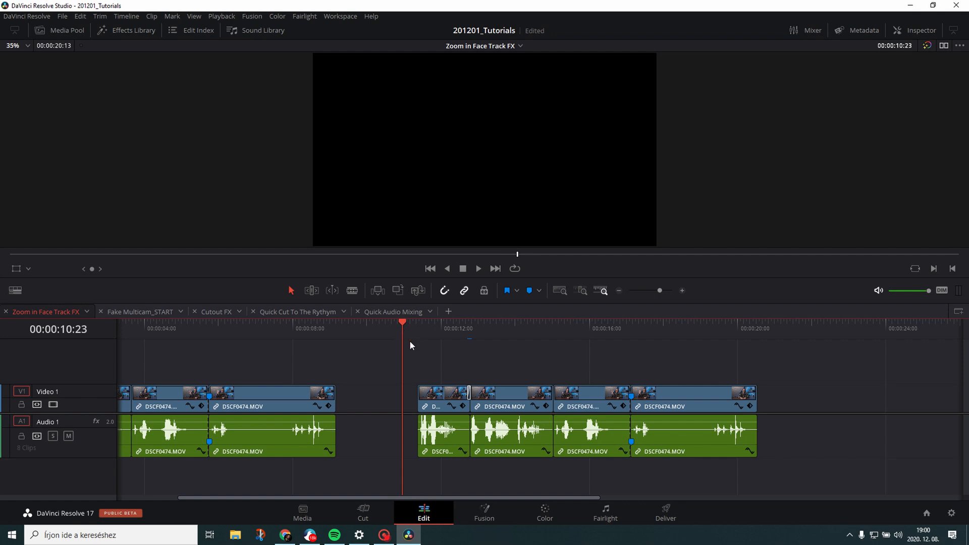
# Step: Play the Zoom in Face Track FX timeline and inspect the last DSCF0474.MOV clip's 1.15 zoom
pyautogui.click(478, 268)
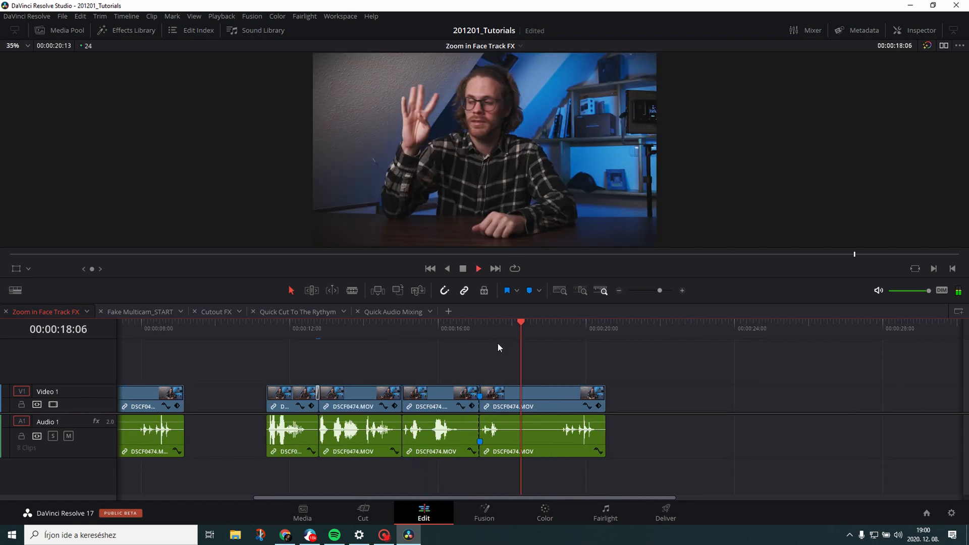
pyautogui.click(541, 398)
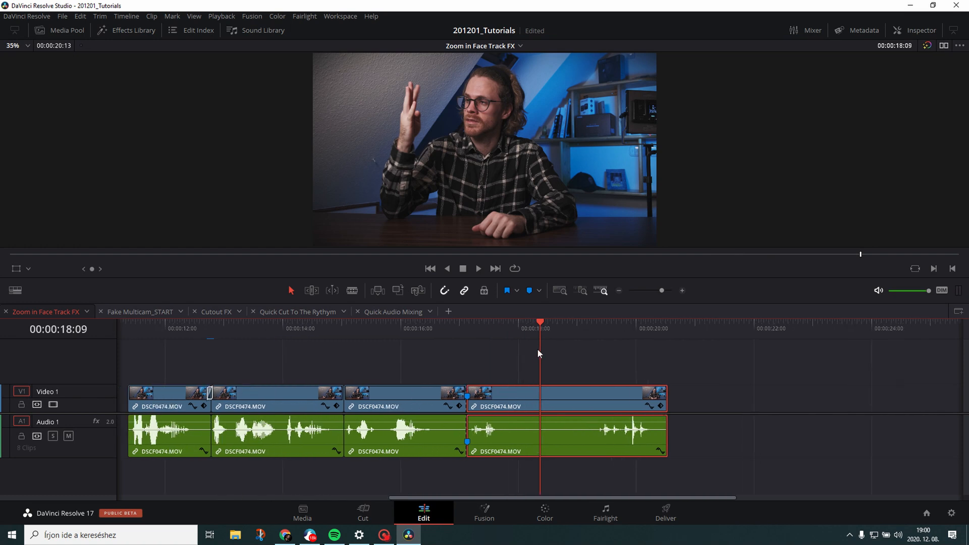
pyautogui.click(920, 30)
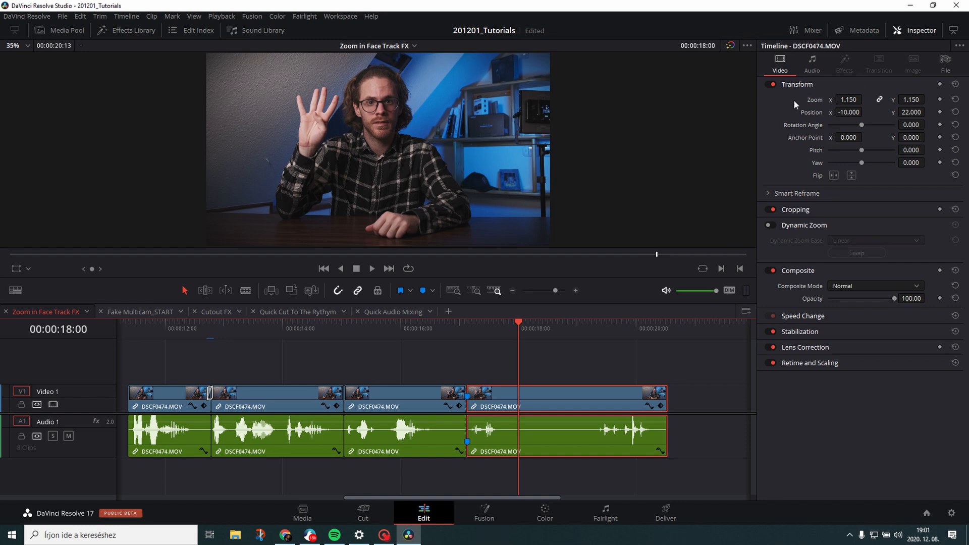
# Step: Set the last clip's zoom to 2.200
pyautogui.click(849, 99)
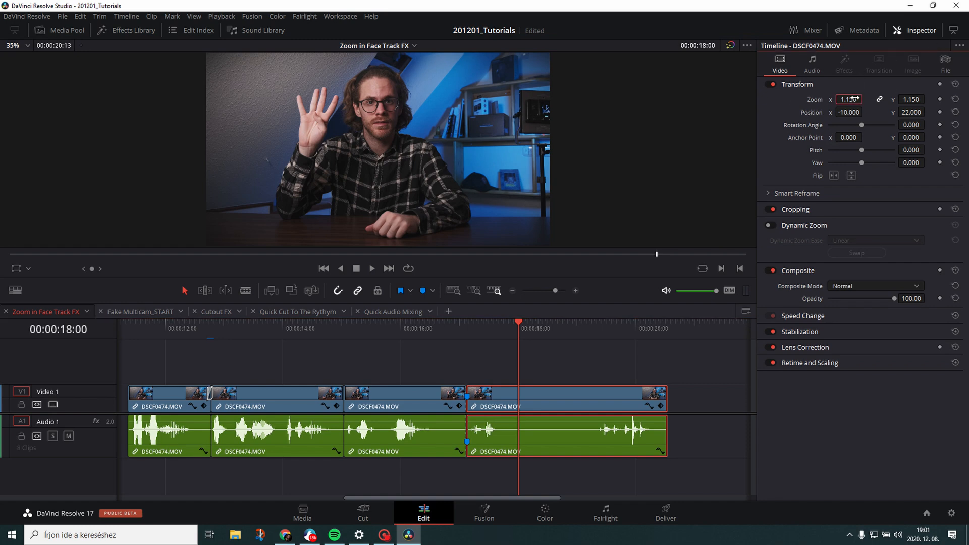
pyautogui.write('2.000')
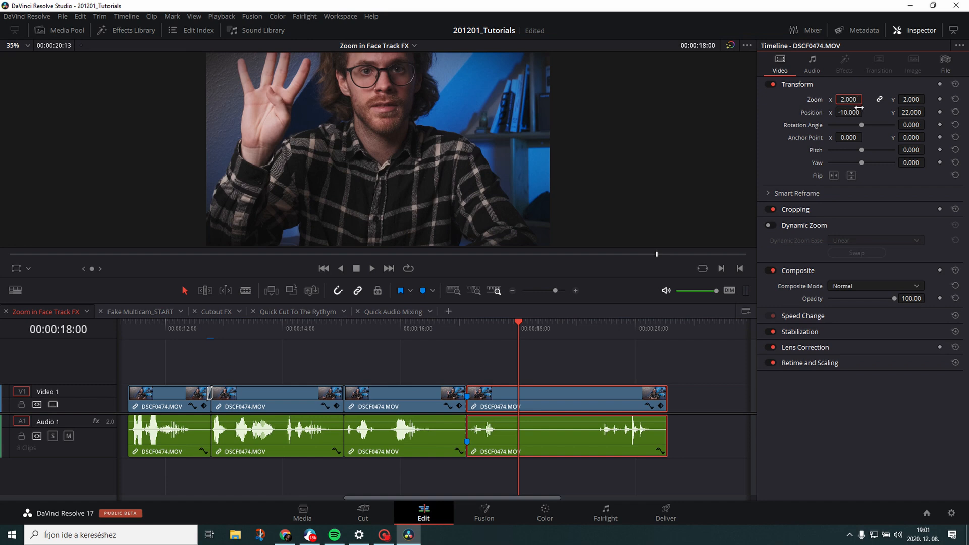
pyautogui.click(847, 100)
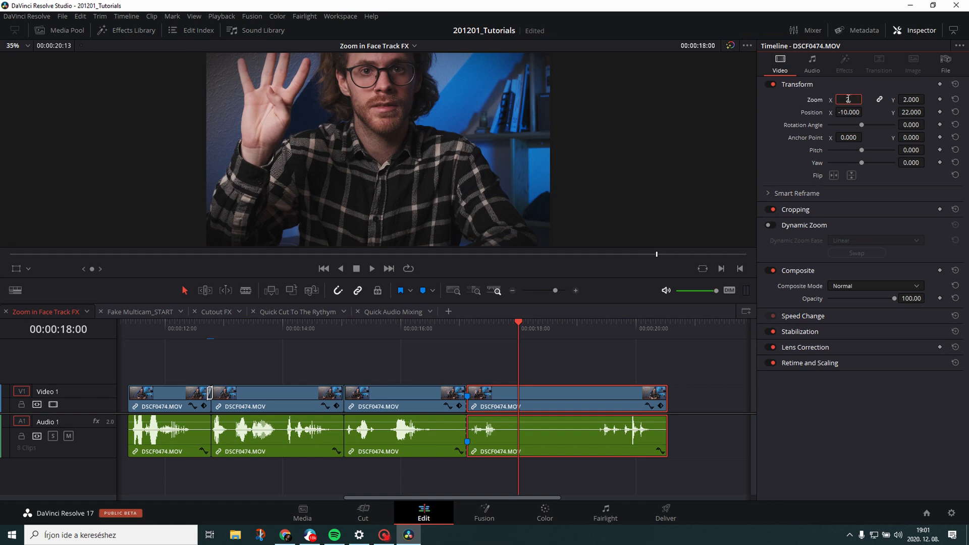
pyautogui.write('2.200')
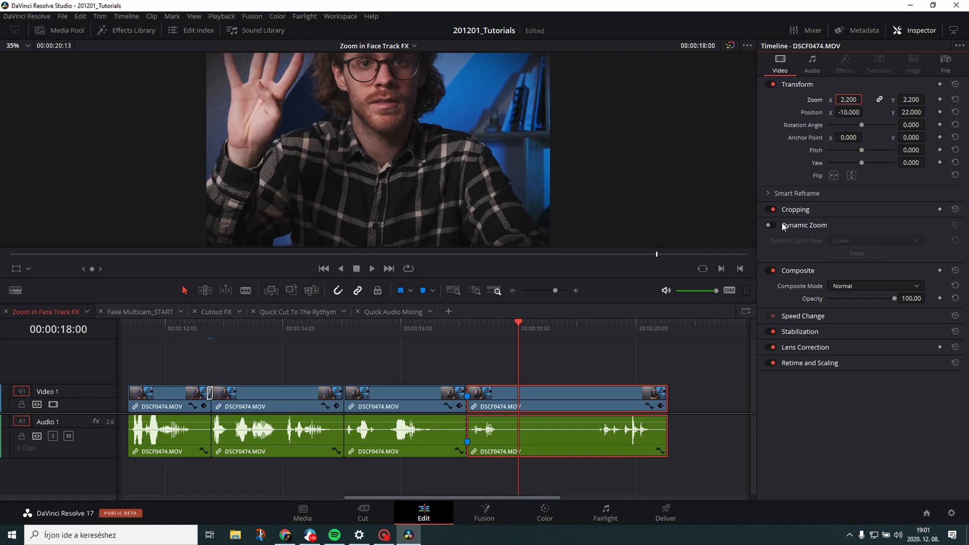
# Step: Enable Dynamic Zoom with swapped start and end, and expand Smart Reframe
pyautogui.click(771, 225)
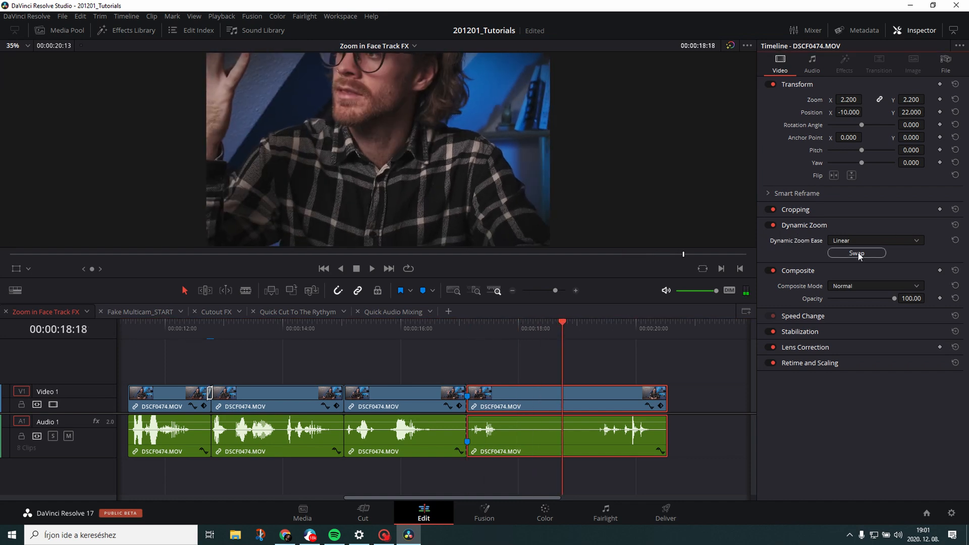
pyautogui.click(539, 322)
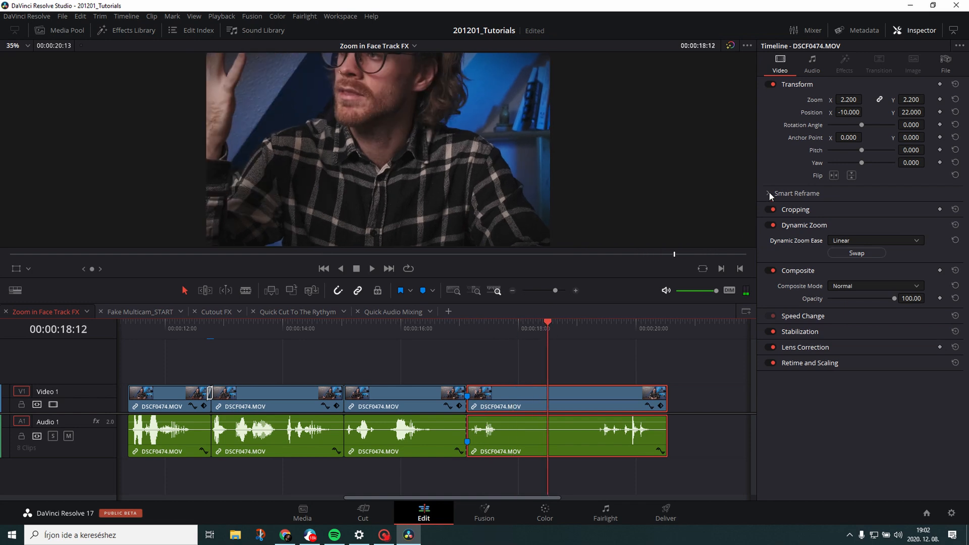
pyautogui.click(771, 193)
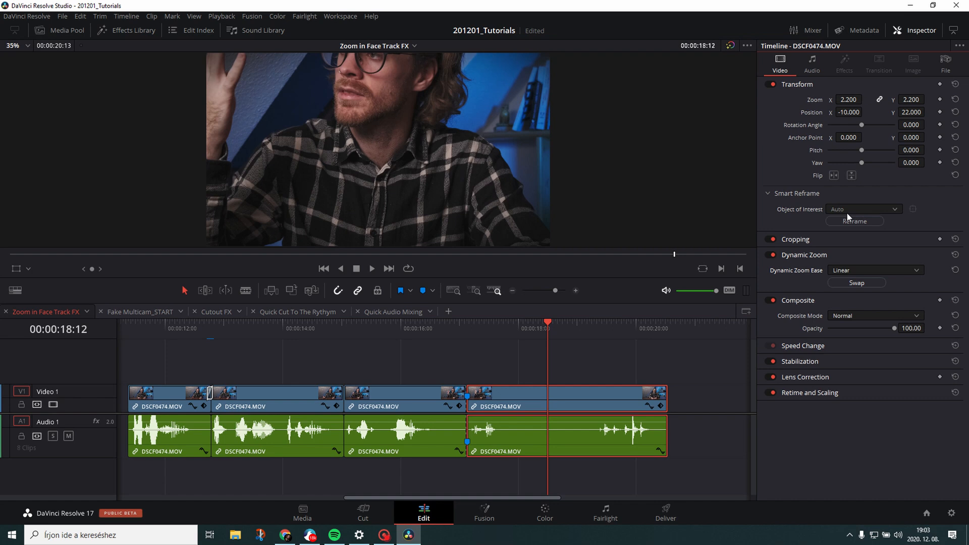
# Step: Run Smart Reframe on the last clip to follow the face and scrub back to preview
pyautogui.click(854, 220)
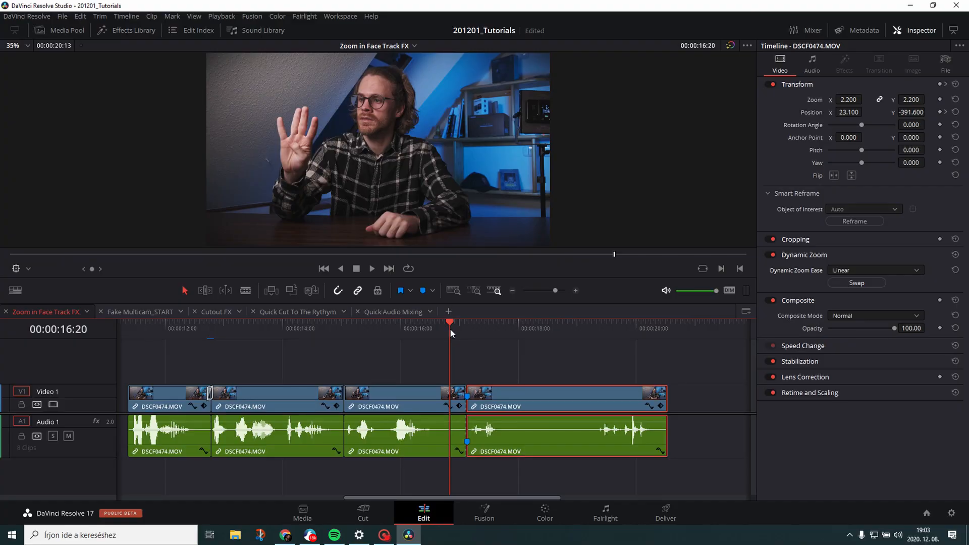
pyautogui.click(372, 268)
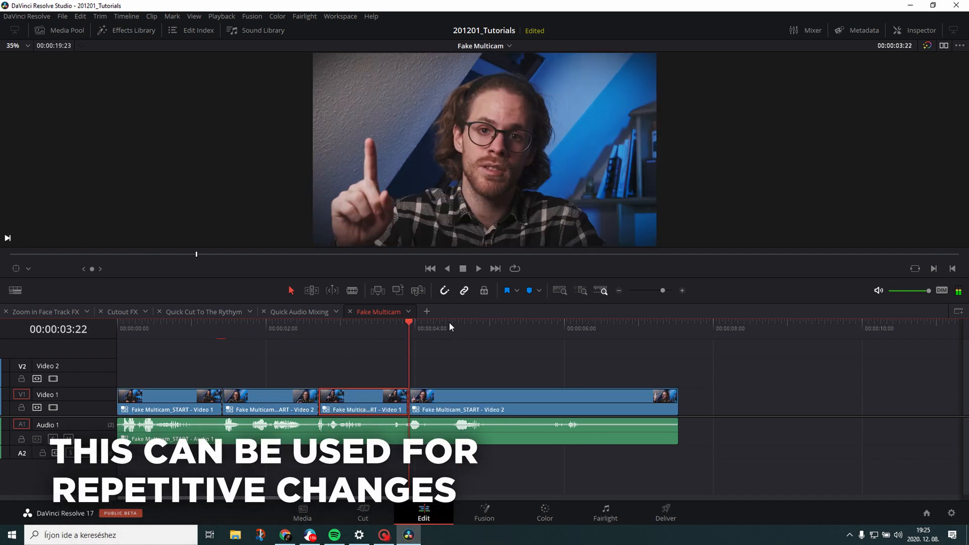
pyautogui.click(539, 323)
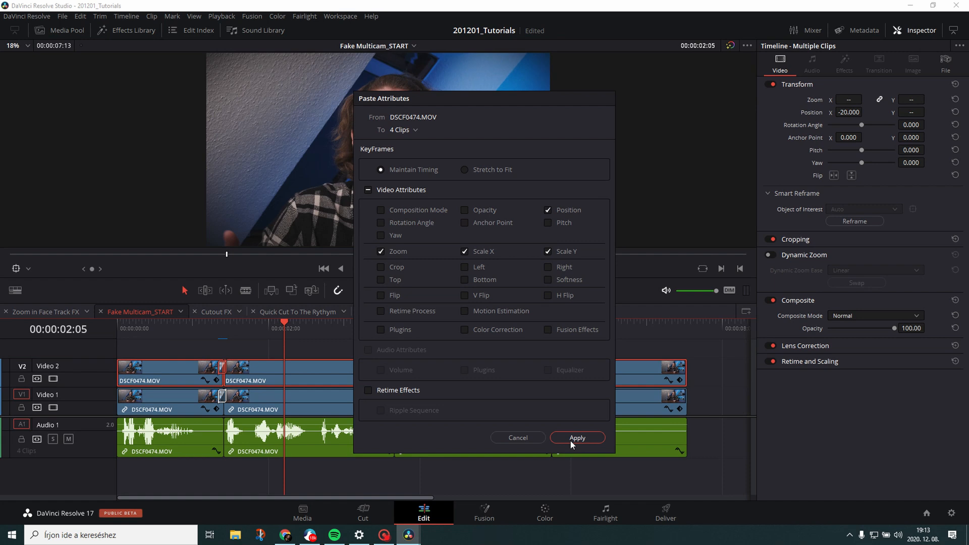
# Step: Apply the copied Position, Zoom, Scale X and Scale Y to the four Video 2 clips
pyautogui.click(576, 438)
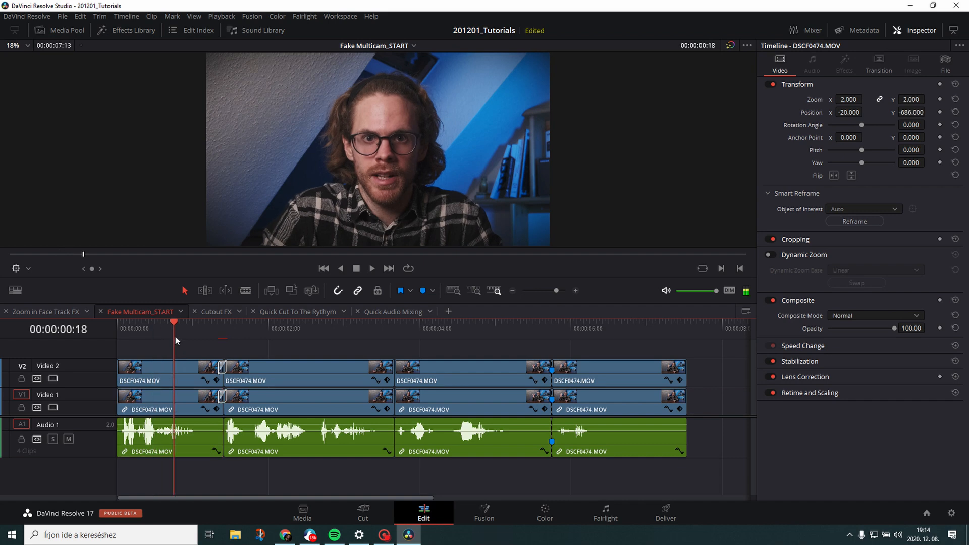
pyautogui.moveTo(178, 352)
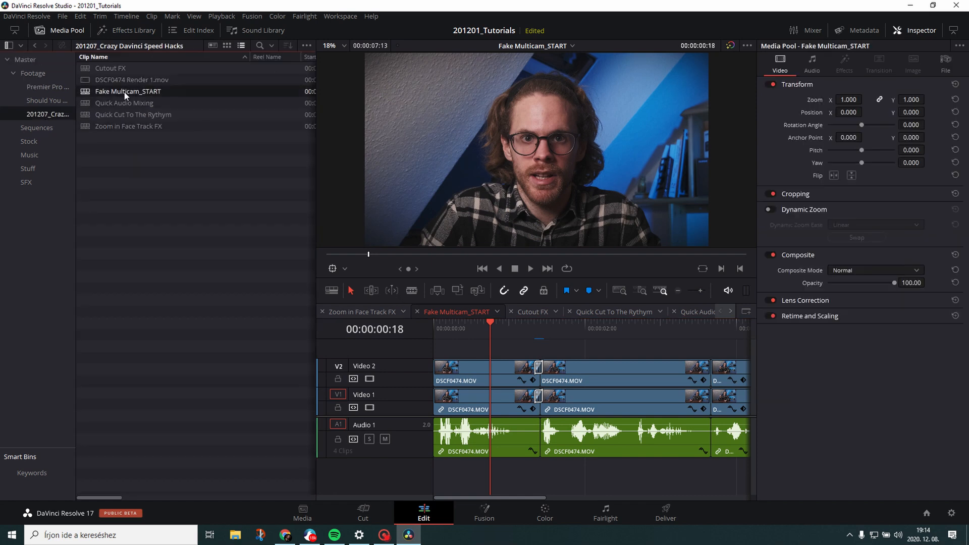
# Step: Bring up the Fake Multicam_START timeline's context menu in the Media Pool
pyautogui.rightClick(127, 91)
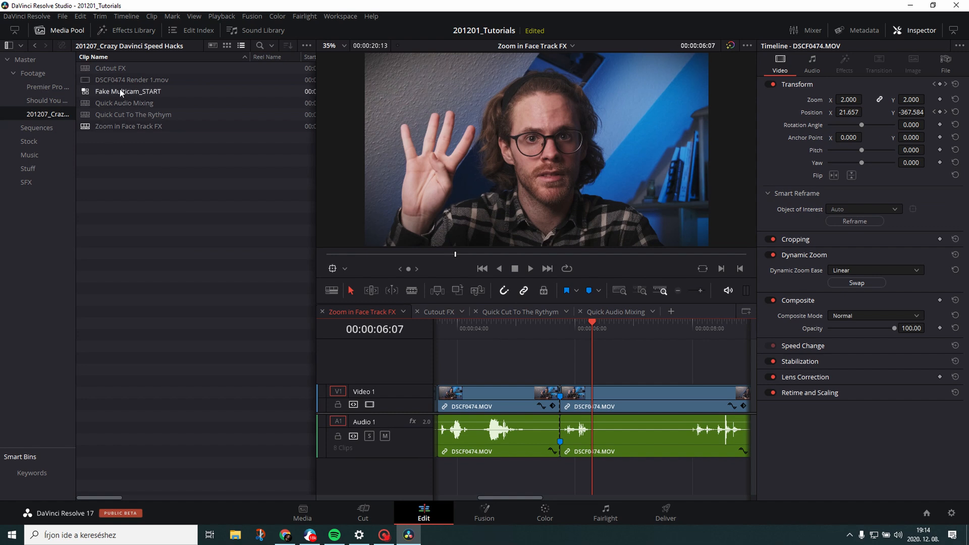
pyautogui.rightClick(128, 91)
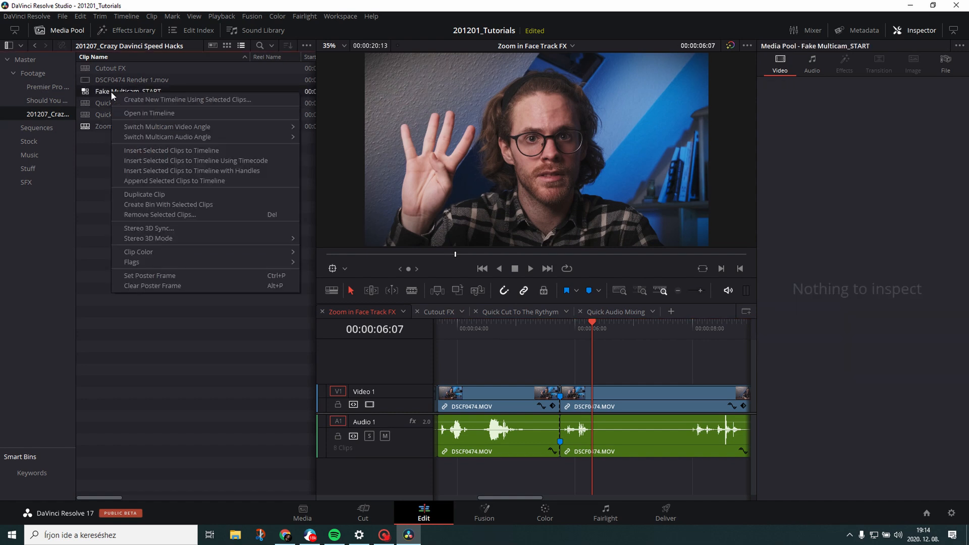
pyautogui.moveTo(185, 99)
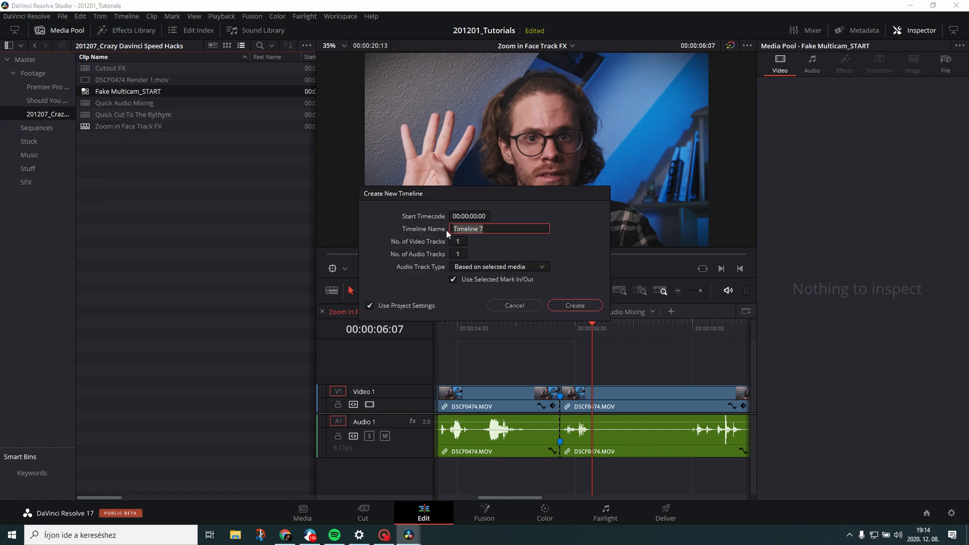
# Step: Name the new timeline Fake Multicam and set its format to 1920 x 1080 HD
pyautogui.write('Fake Multicam')
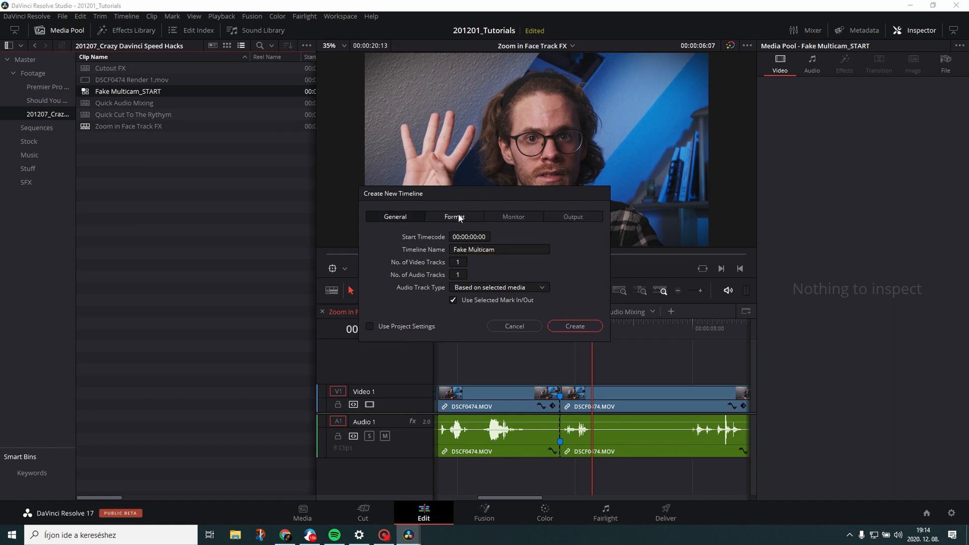
pyautogui.click(453, 216)
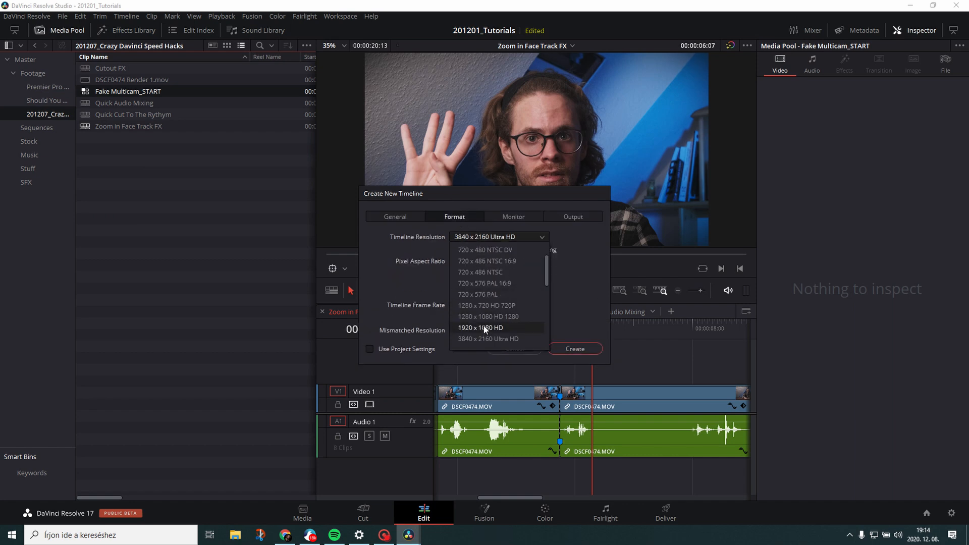
pyautogui.click(575, 349)
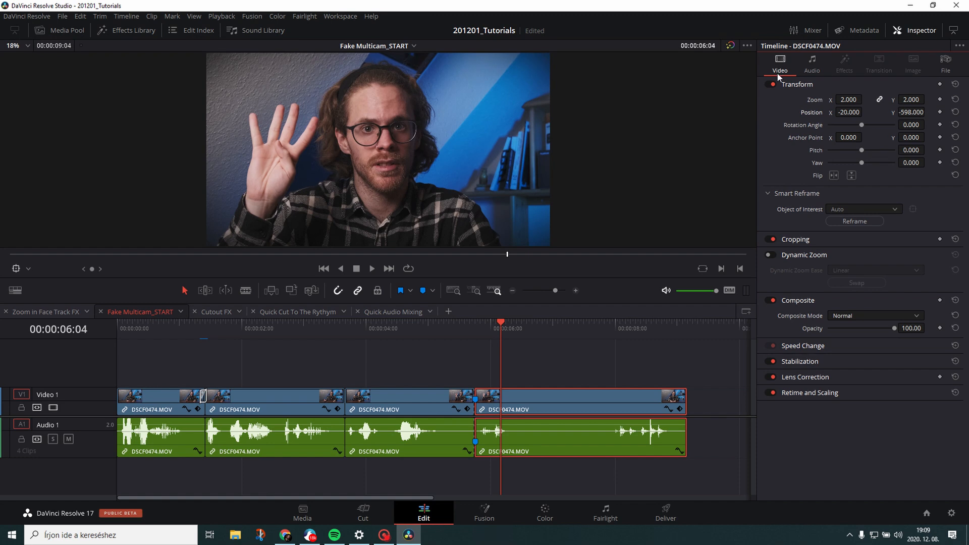
pyautogui.moveTo(515, 377)
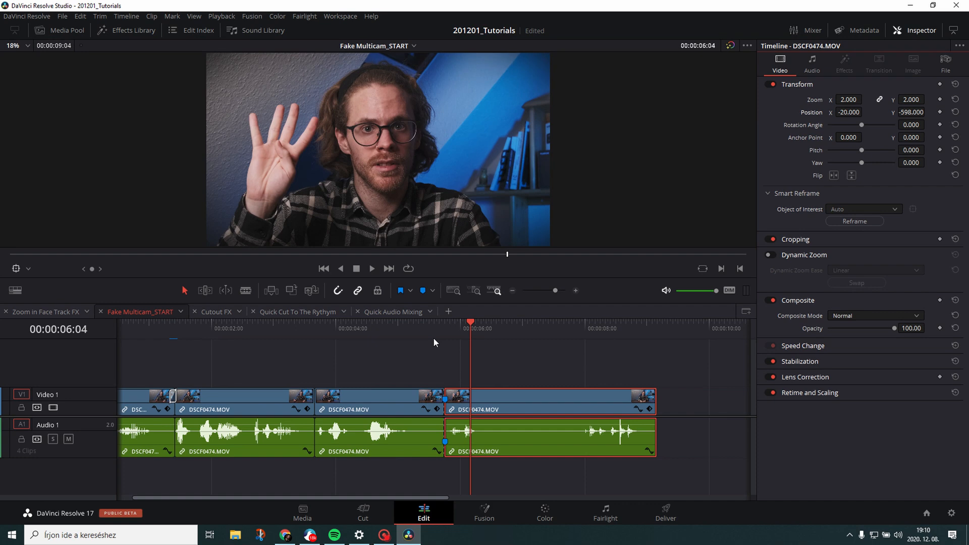
# Step: Review the last clip's Transform values: zoom 2.000, position -20, -598
pyautogui.click(372, 268)
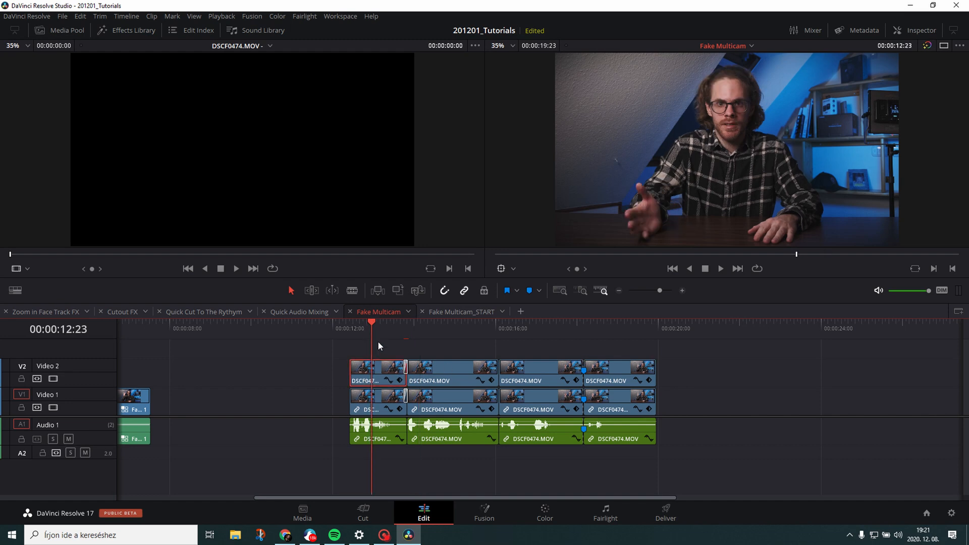
# Step: Zoom the first Video 2 clip to 2.000, paste it to the other three, and select the second
pyautogui.click(915, 30)
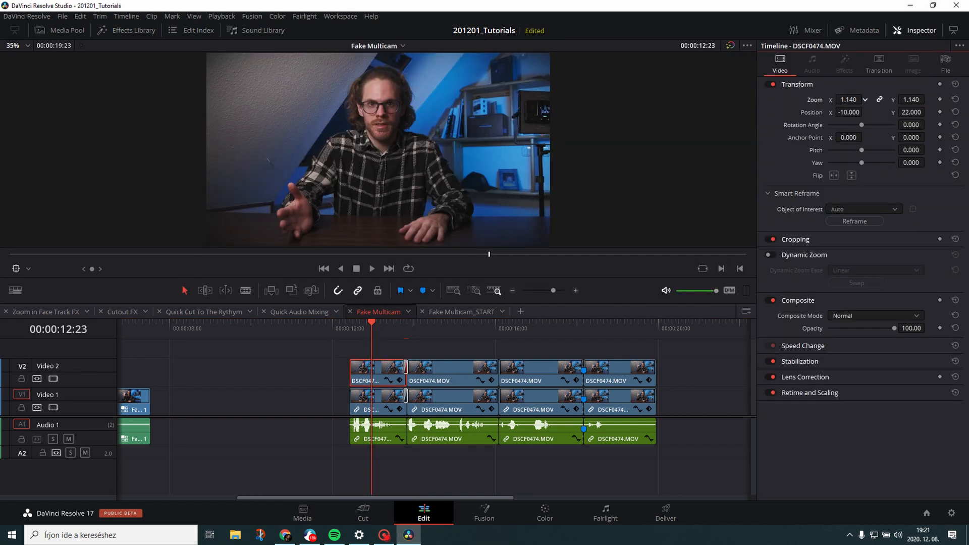
pyautogui.write('2.000')
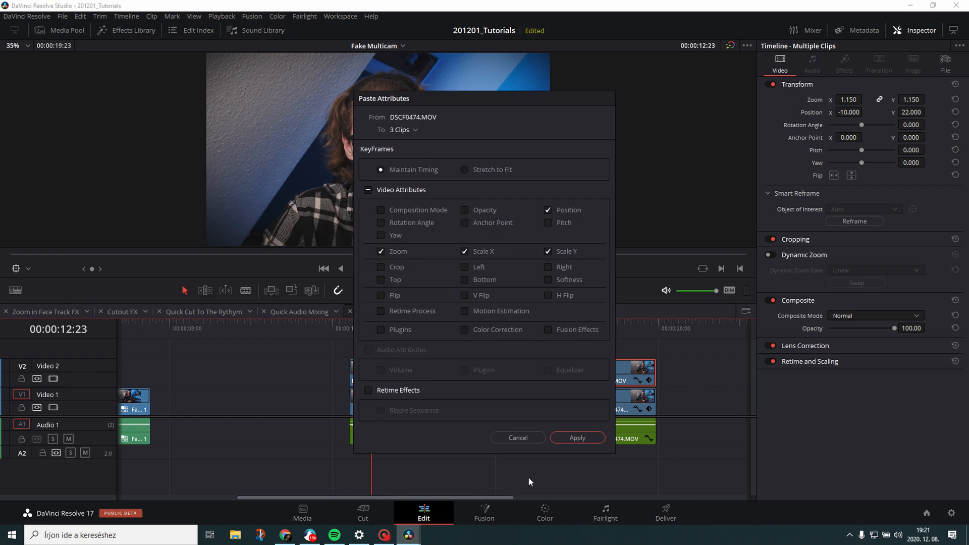
pyautogui.click(576, 437)
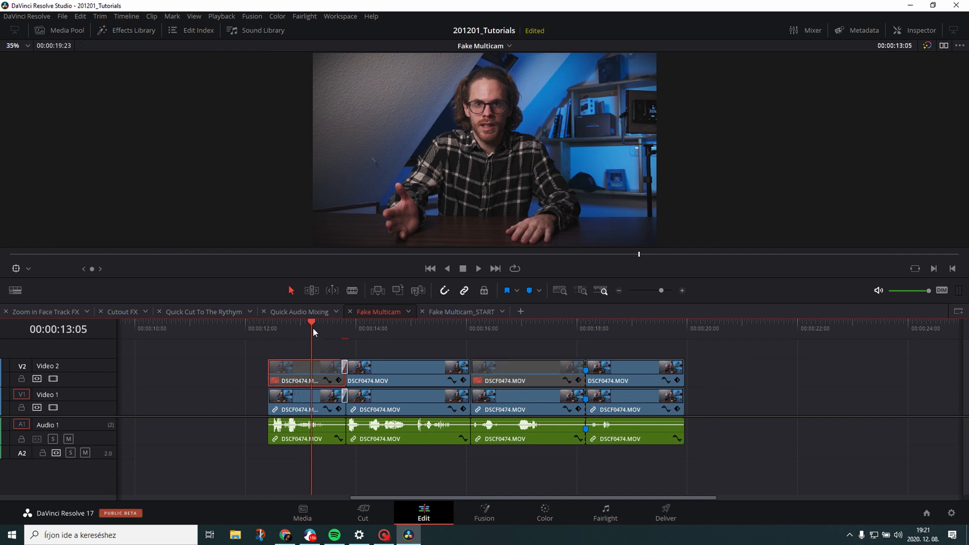
pyautogui.click(477, 268)
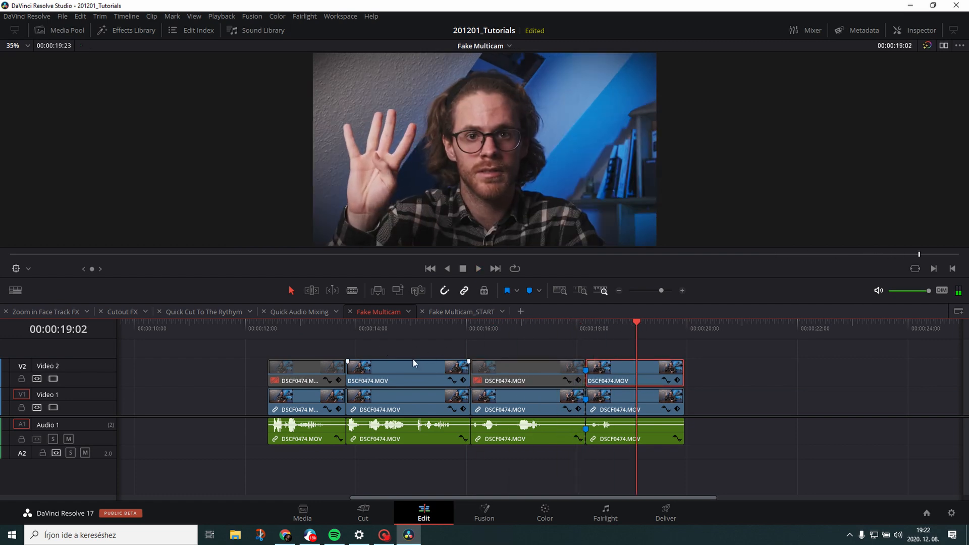
pyautogui.click(527, 371)
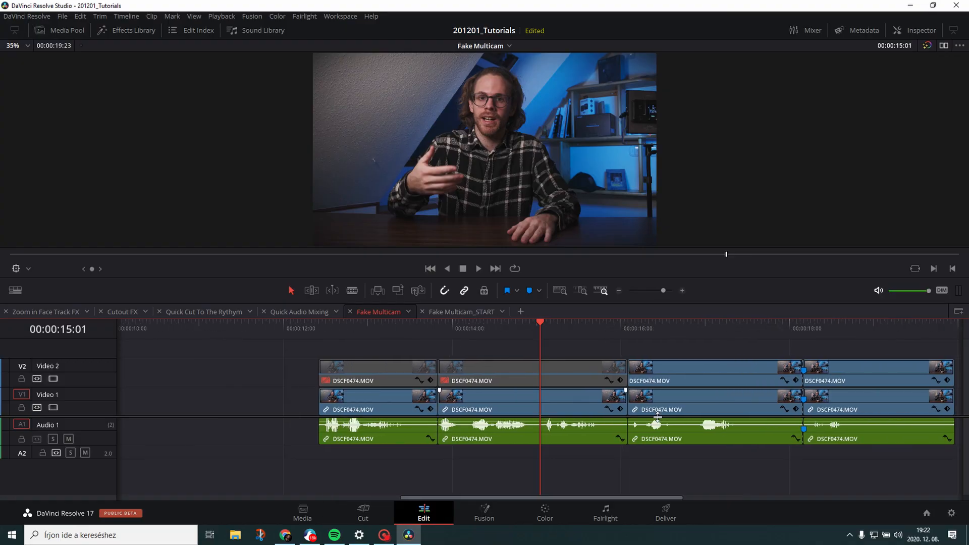
# Step: Adjust the timeline and roll the first Video 2 close-up cut a few frames earlier
pyautogui.hscroll(3)
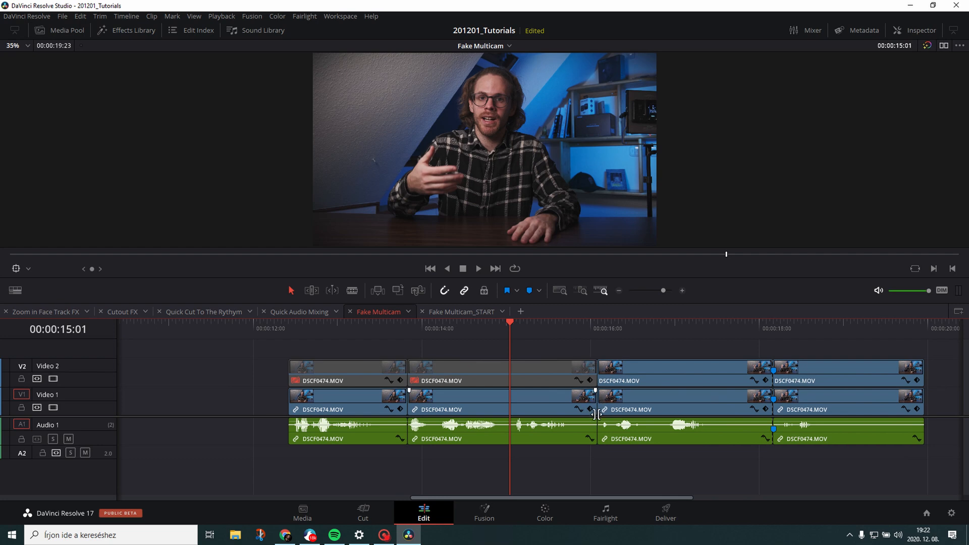
pyautogui.moveTo(595, 409); pyautogui.dragTo(574, 410)
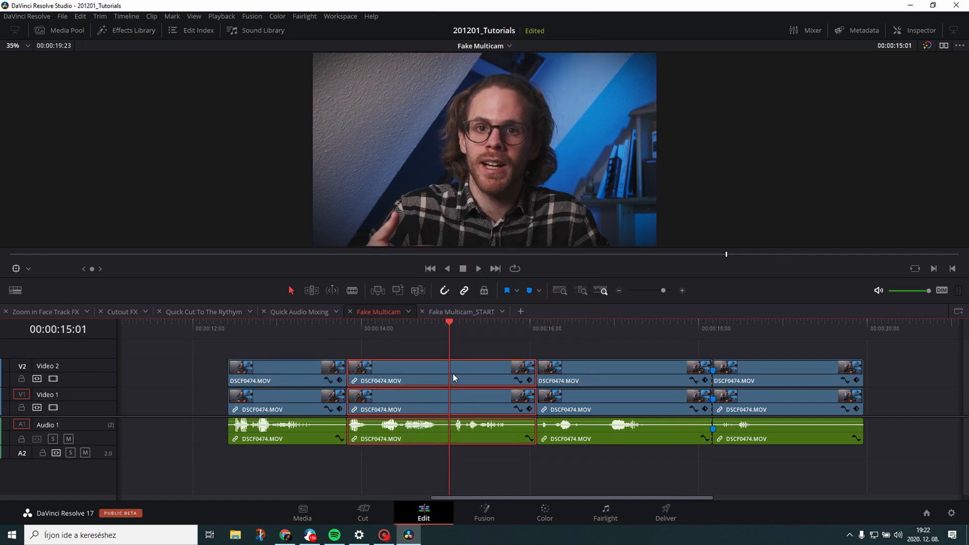
pyautogui.click(287, 371)
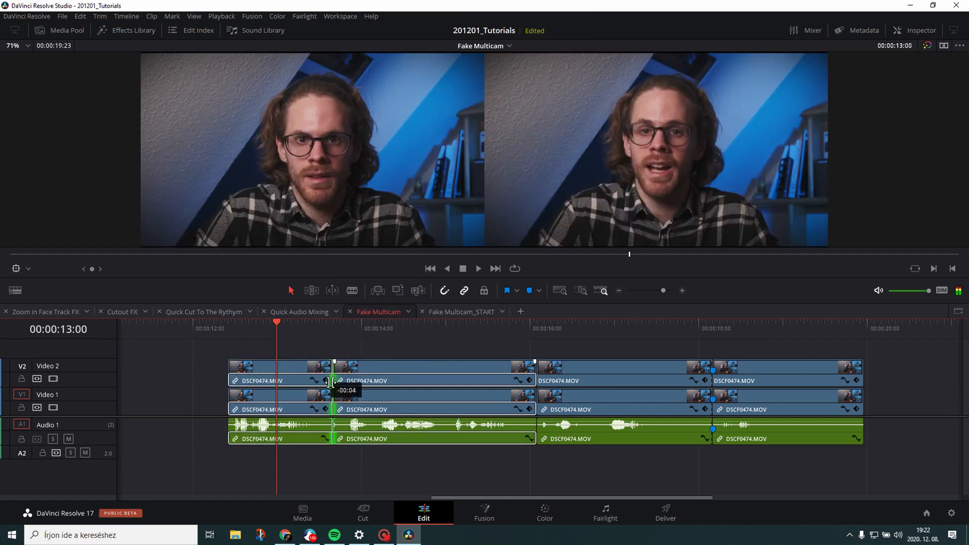
pyautogui.click(122, 311)
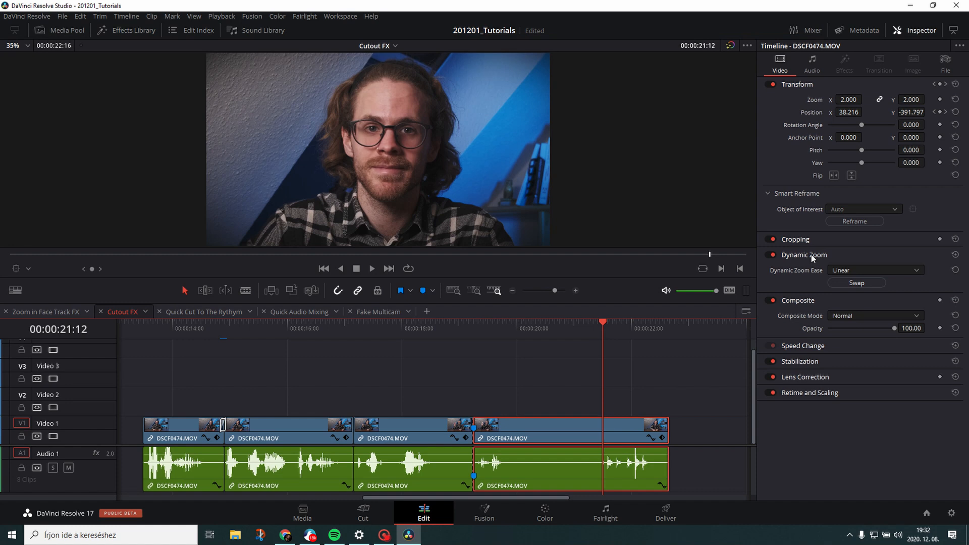
pyautogui.moveTo(611, 261)
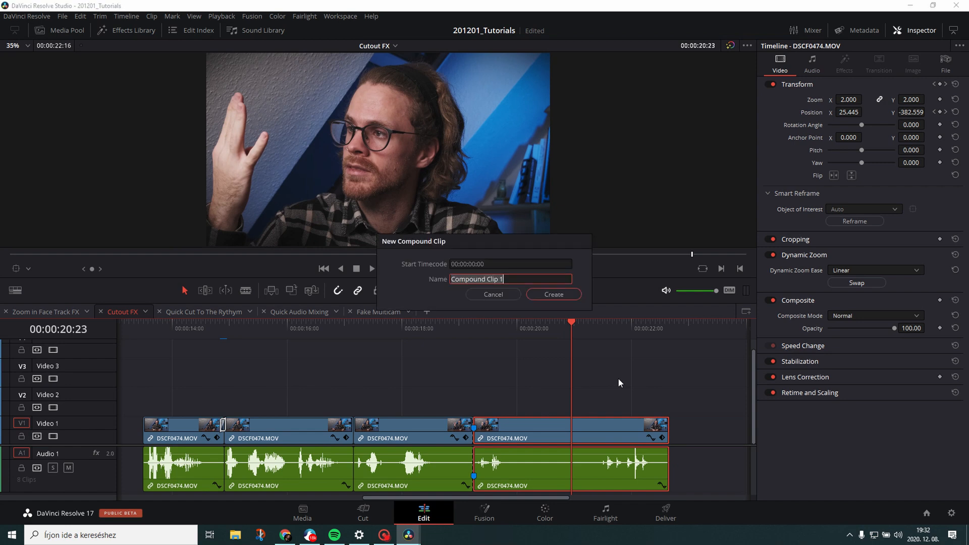
# Step: Create Compound Clip 1 from the last clips and move to the Color page
pyautogui.click(552, 294)
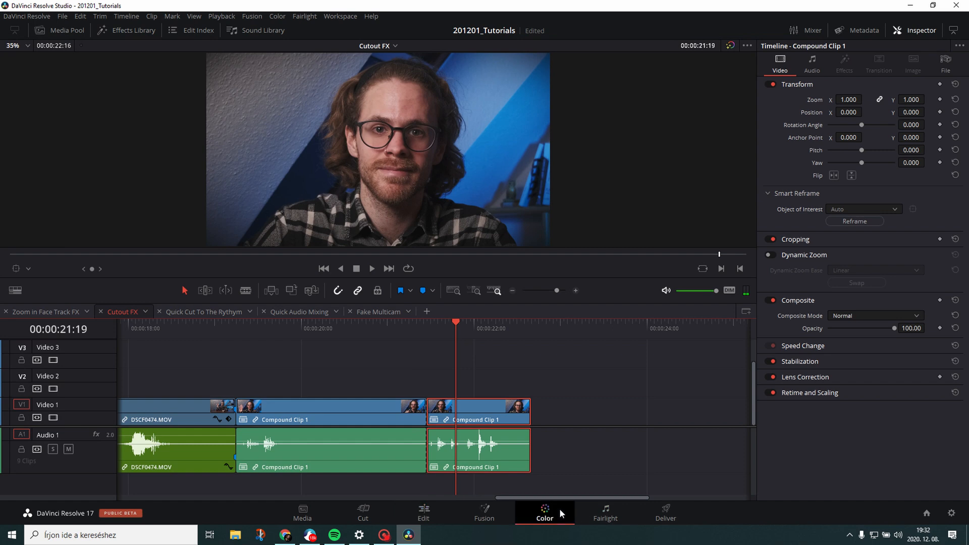
pyautogui.click(544, 513)
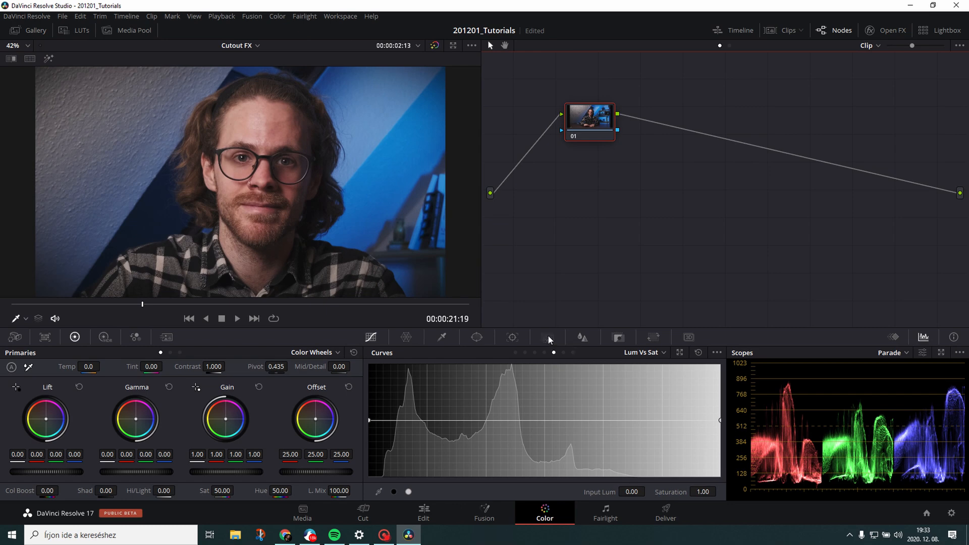
# Step: Add a Person magic mask from a forehead stroke, with Better quality and blur radius 50
pyautogui.click(546, 337)
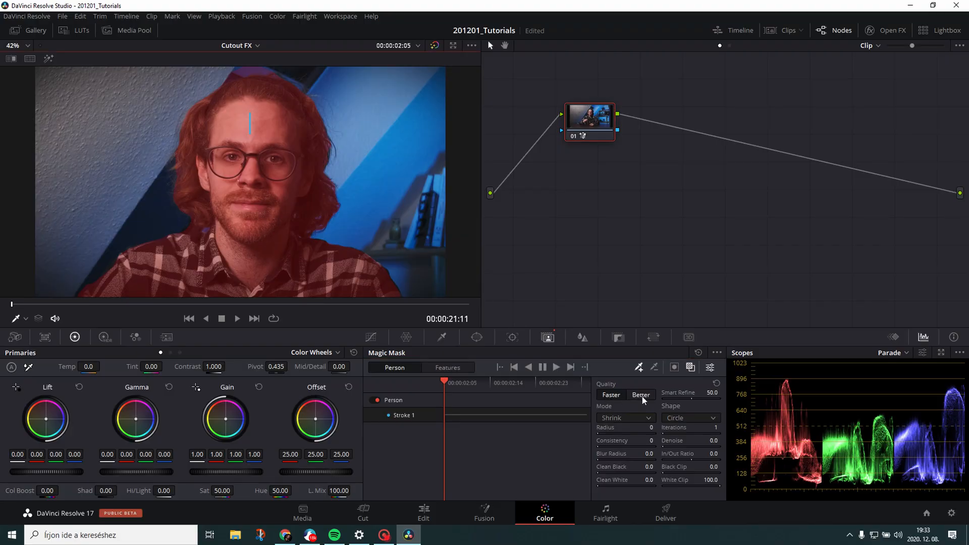
pyautogui.click(611, 394)
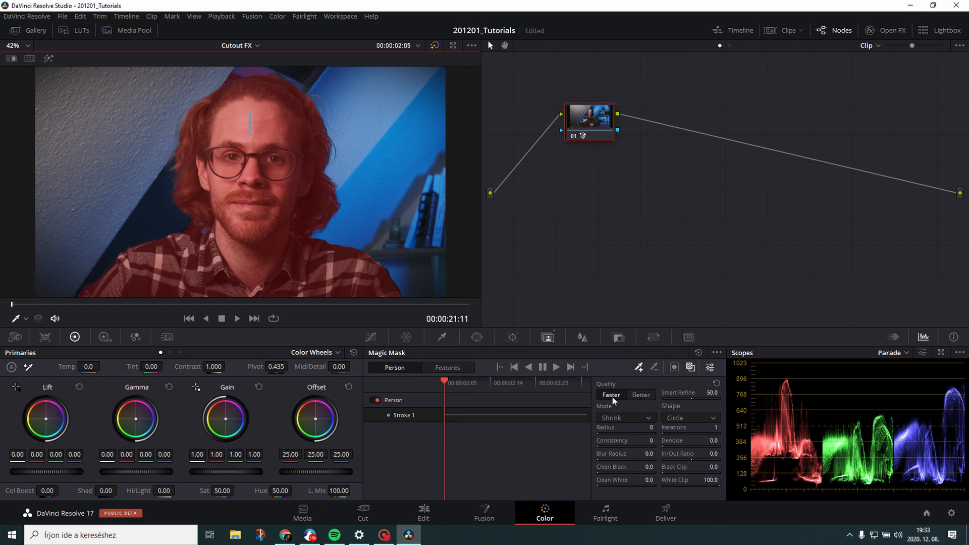
pyautogui.click(641, 394)
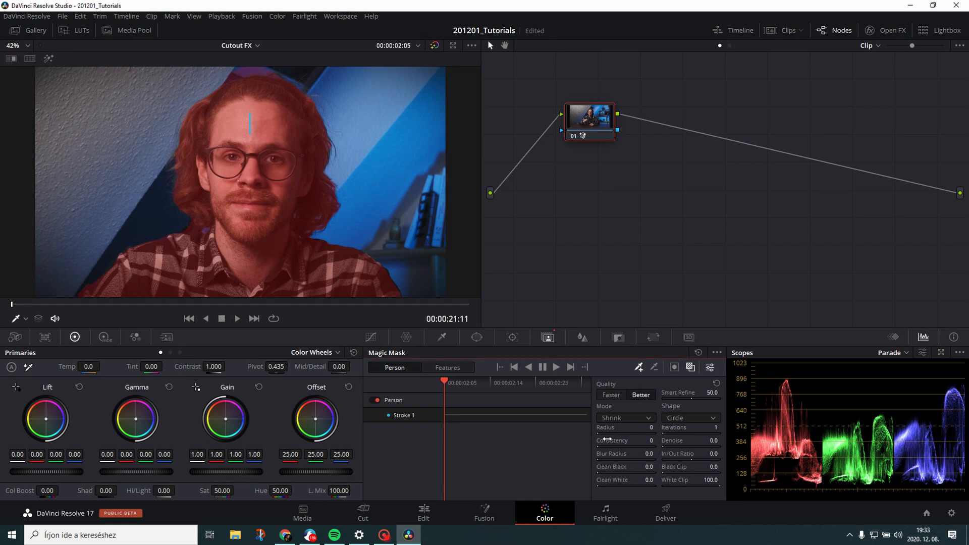
pyautogui.moveTo(537, 421)
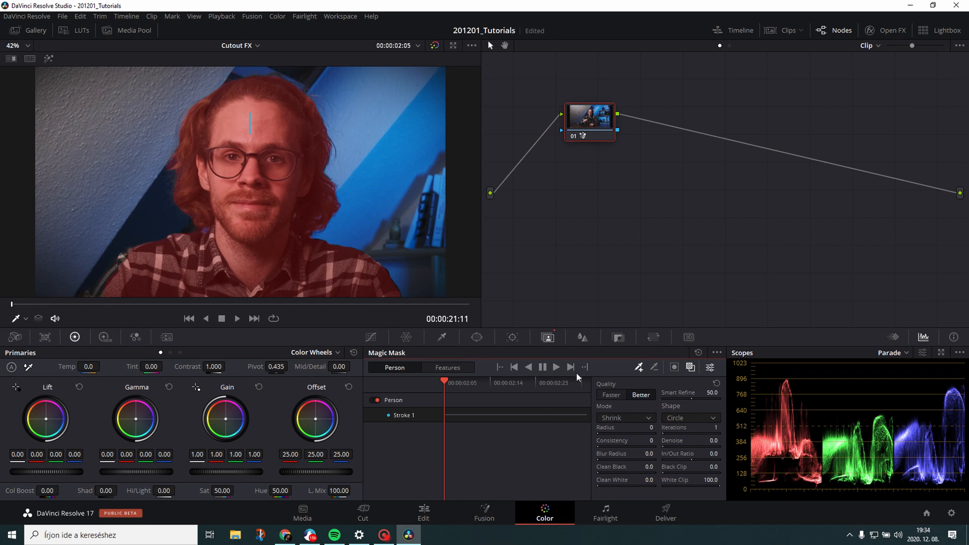
pyautogui.moveTo(237, 136)
pyautogui.write('50')
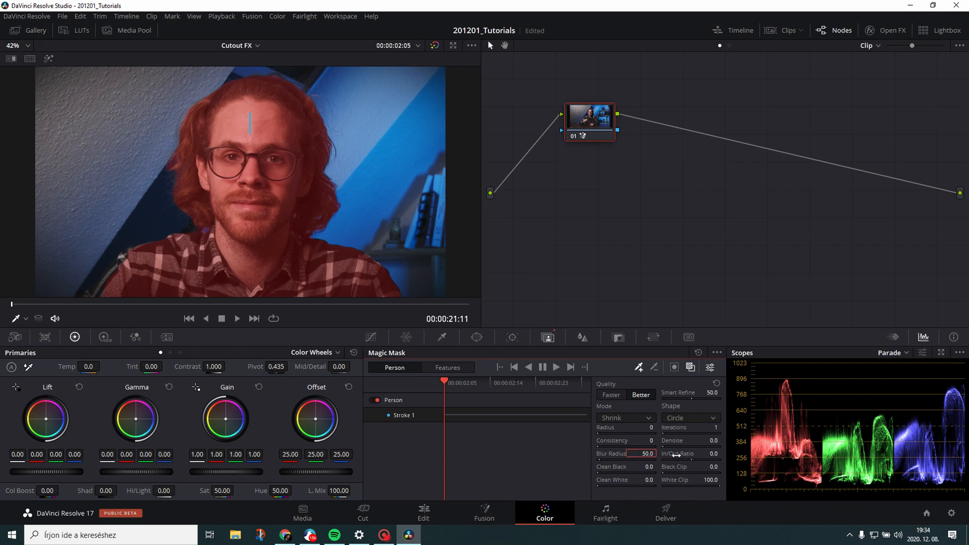
pyautogui.click(555, 367)
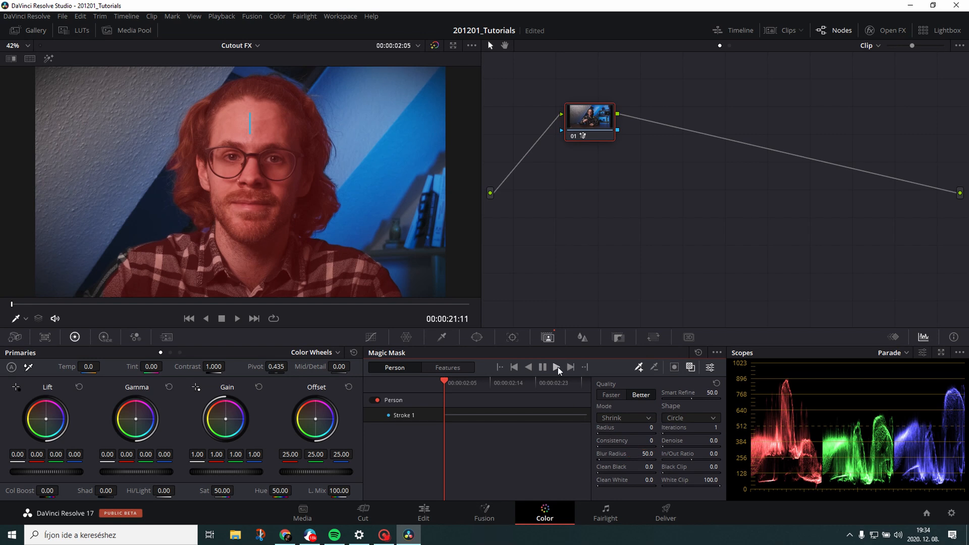
# Step: Track the person mask forward and route the node to an alpha output
pyautogui.click(555, 367)
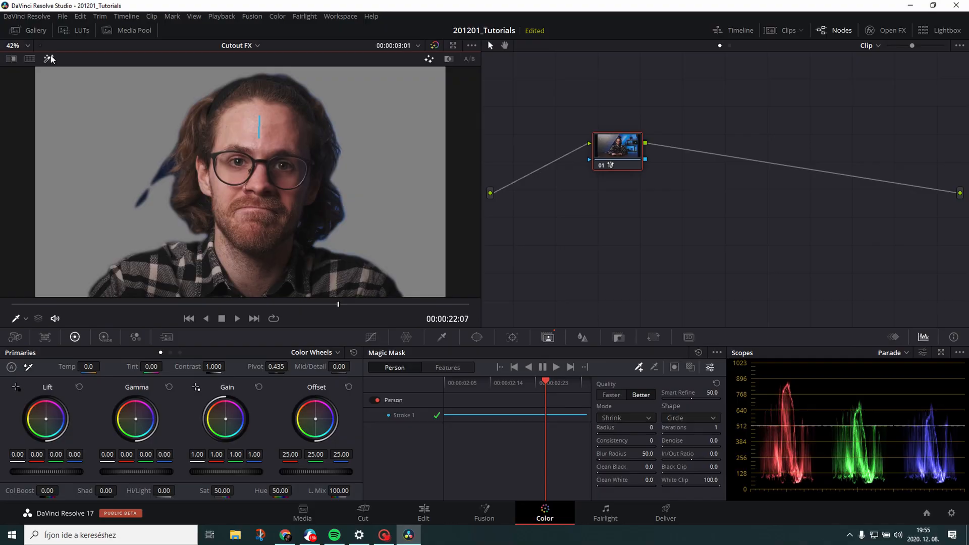
pyautogui.rightClick(630, 206)
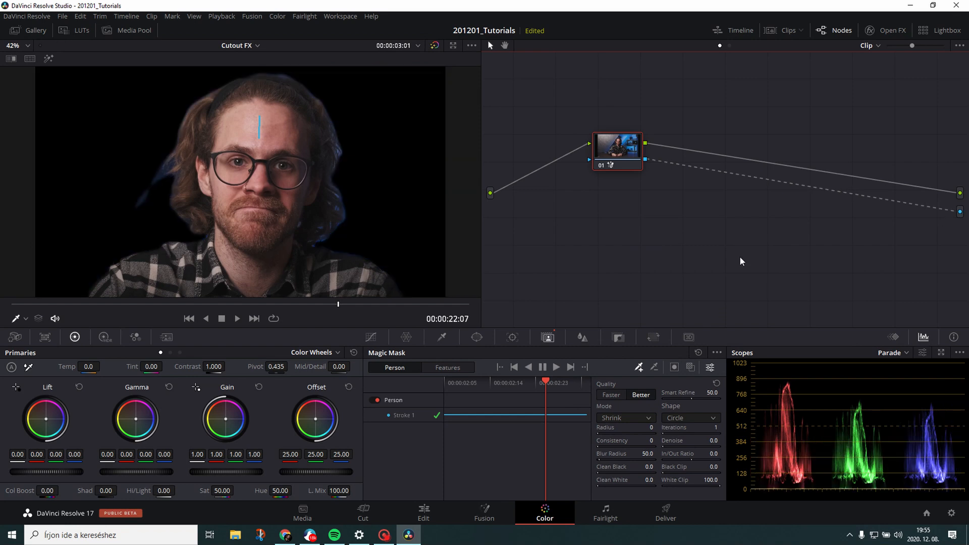
pyautogui.click(423, 512)
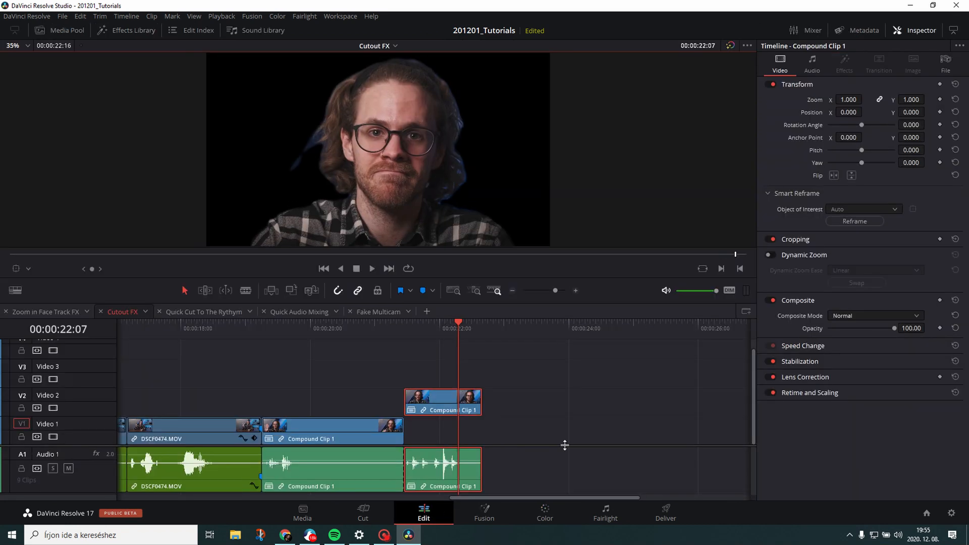
# Step: Place the yellow-and-purple spiral image on V1 beneath Compound Clip 1
pyautogui.click(437, 328)
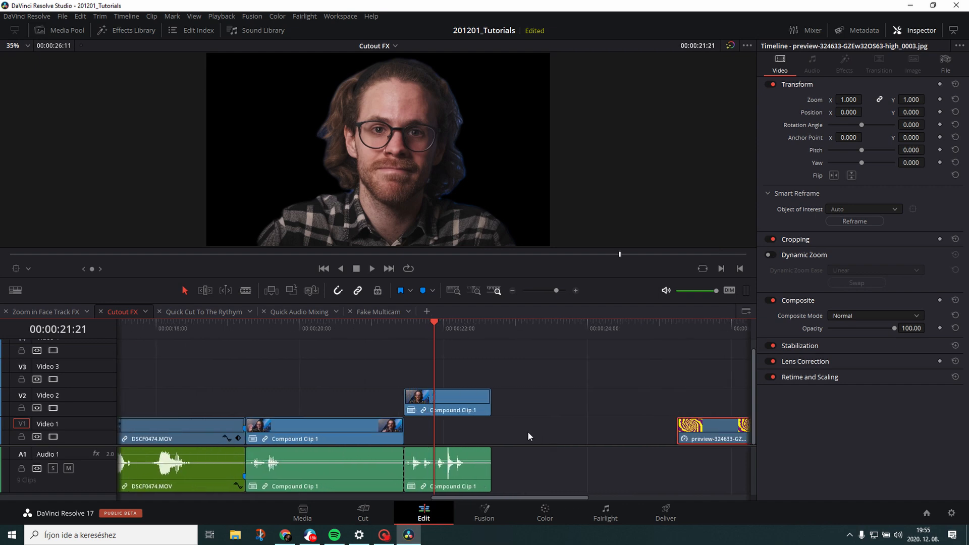
pyautogui.rightClick(446, 402)
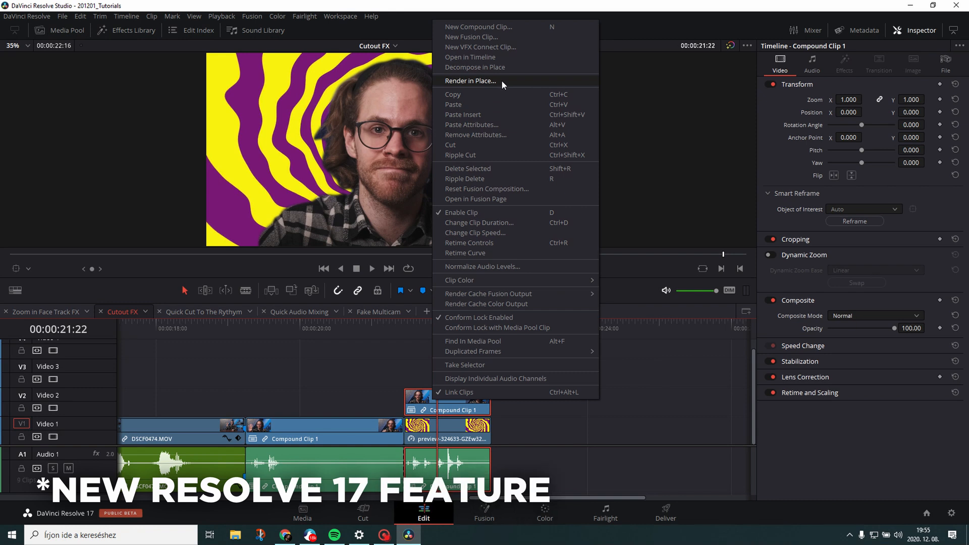
# Step: Render Compound Clip 1 in place as DNxHR SQ into the Cache folder
pyautogui.click(471, 81)
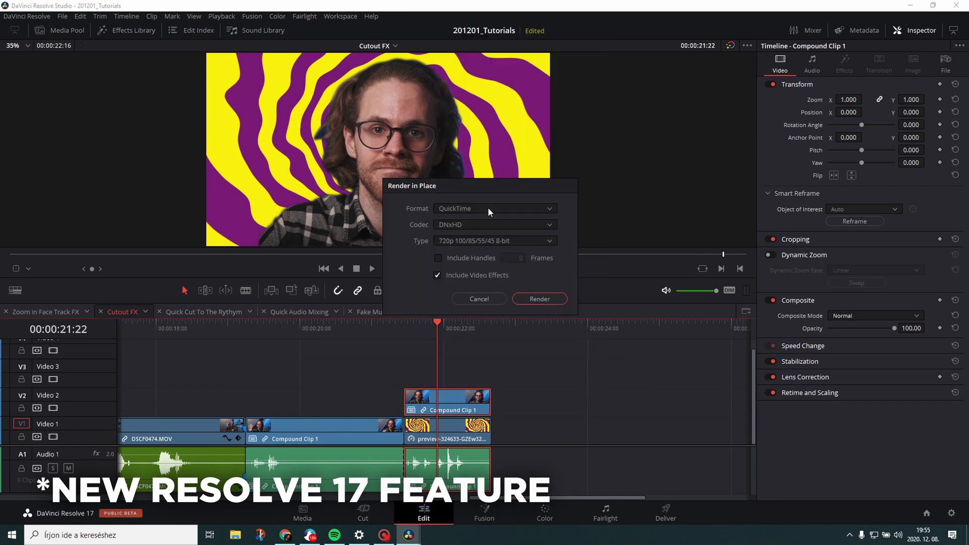
pyautogui.click(495, 225)
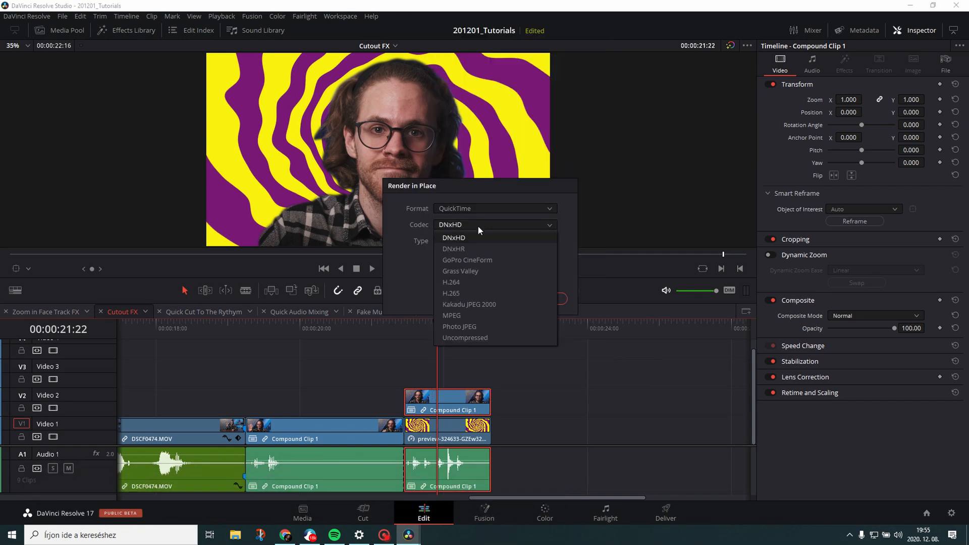
pyautogui.click(454, 248)
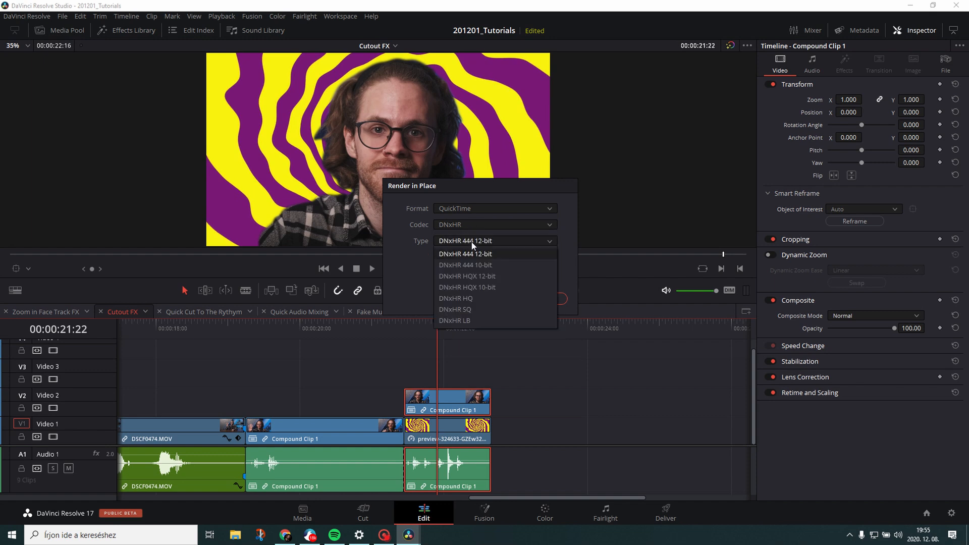
pyautogui.click(454, 309)
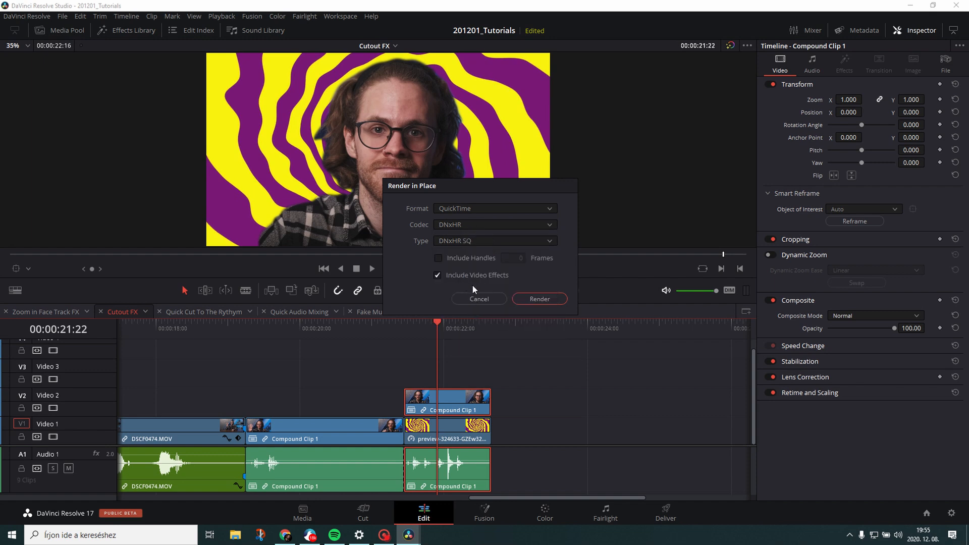
pyautogui.click(538, 298)
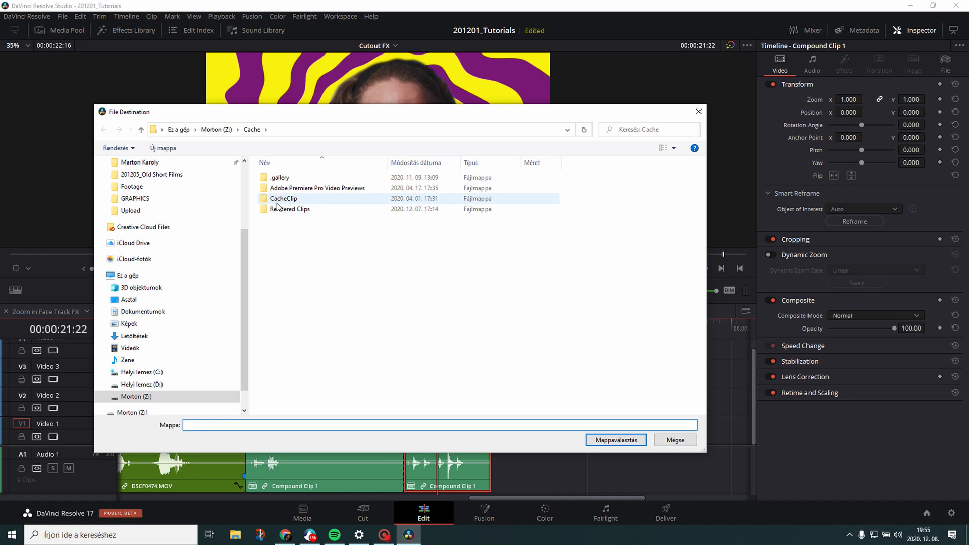
pyautogui.click(615, 439)
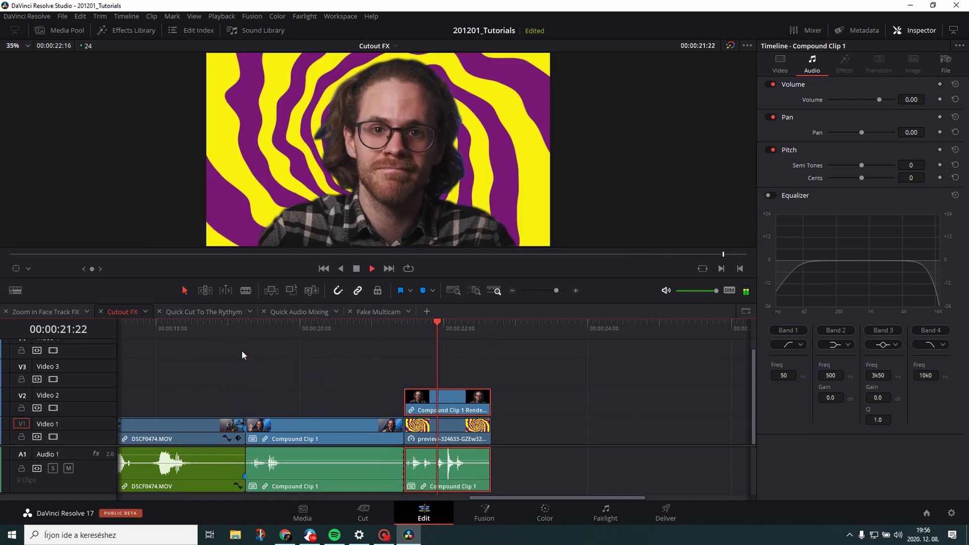
pyautogui.click(206, 311)
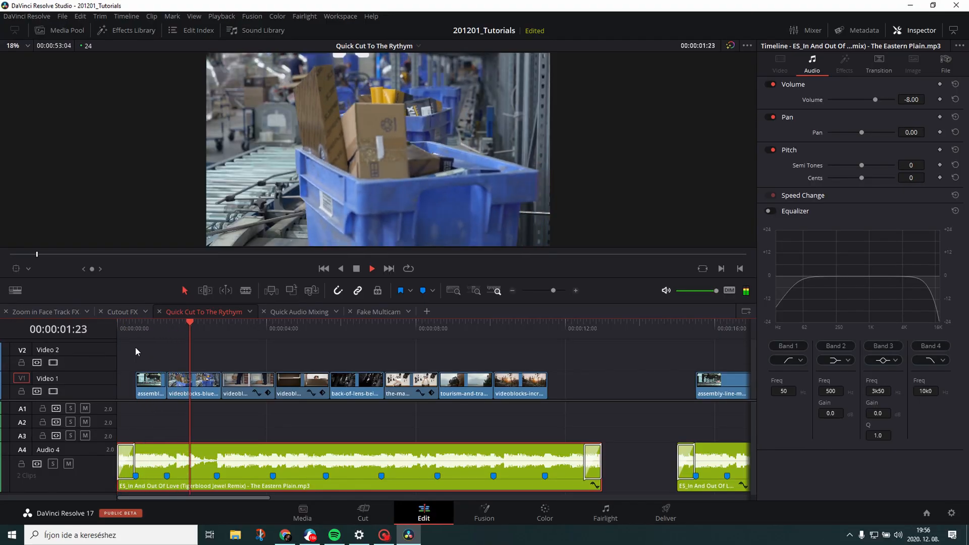
pyautogui.click(266, 328)
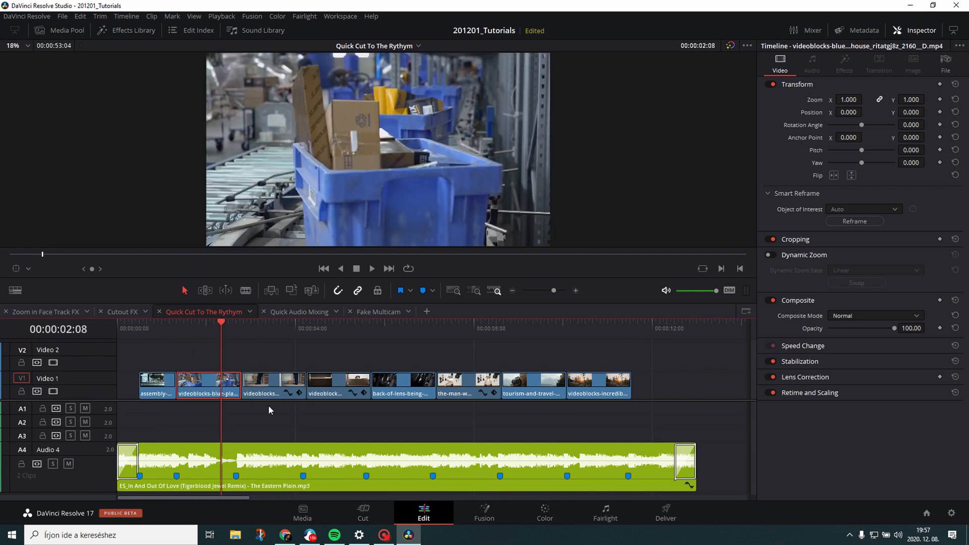
pyautogui.moveTo(383, 476)
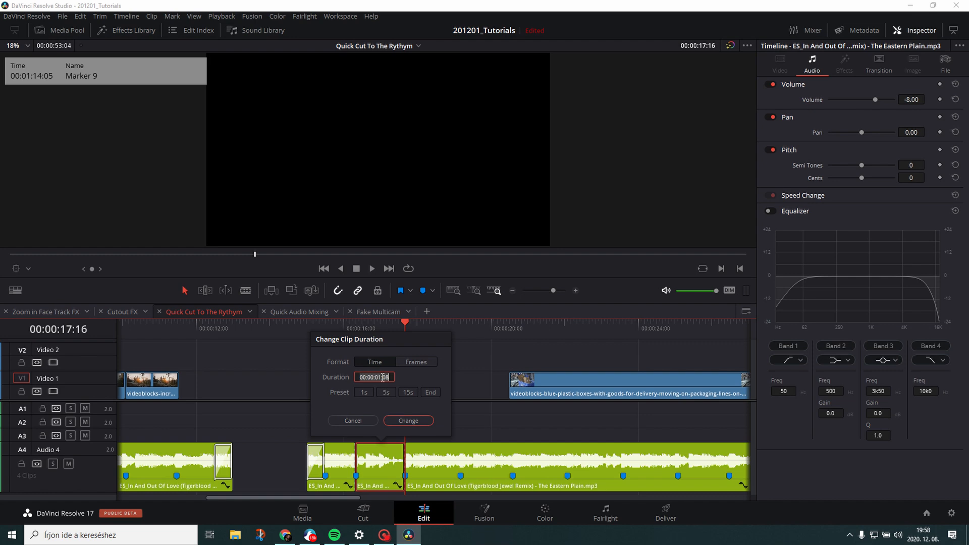
# Step: Cancel the Change Clip Duration dialog and clear the current clip selection
pyautogui.click(407, 420)
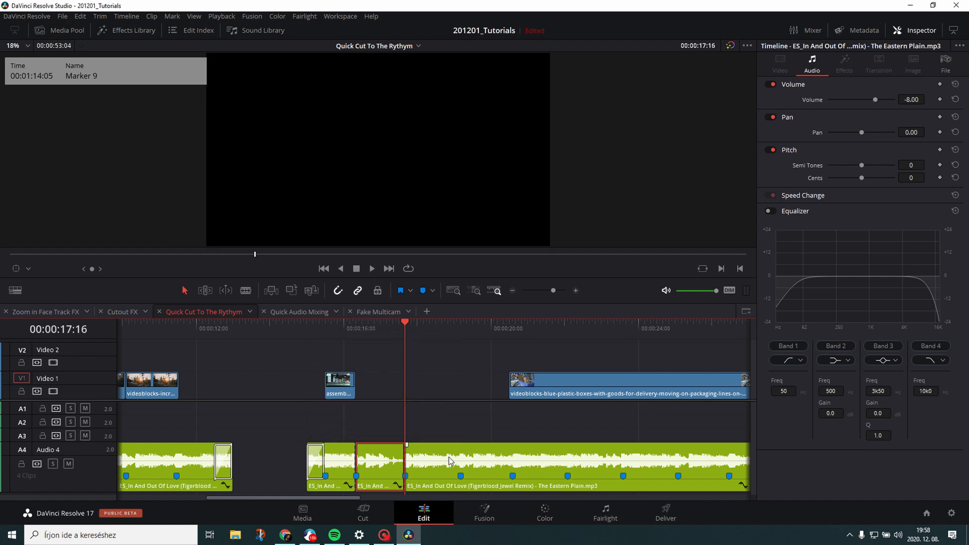
pyautogui.click(431, 322)
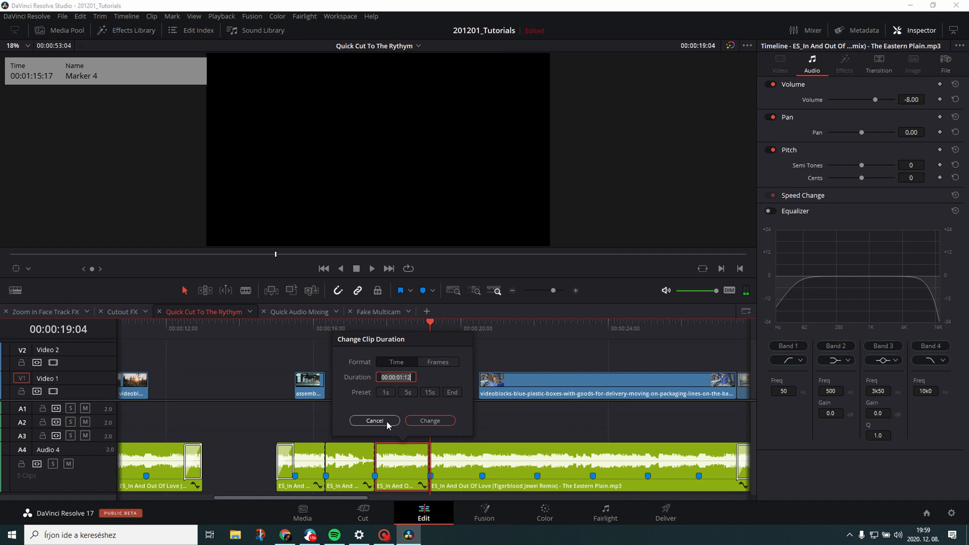
pyautogui.click(374, 420)
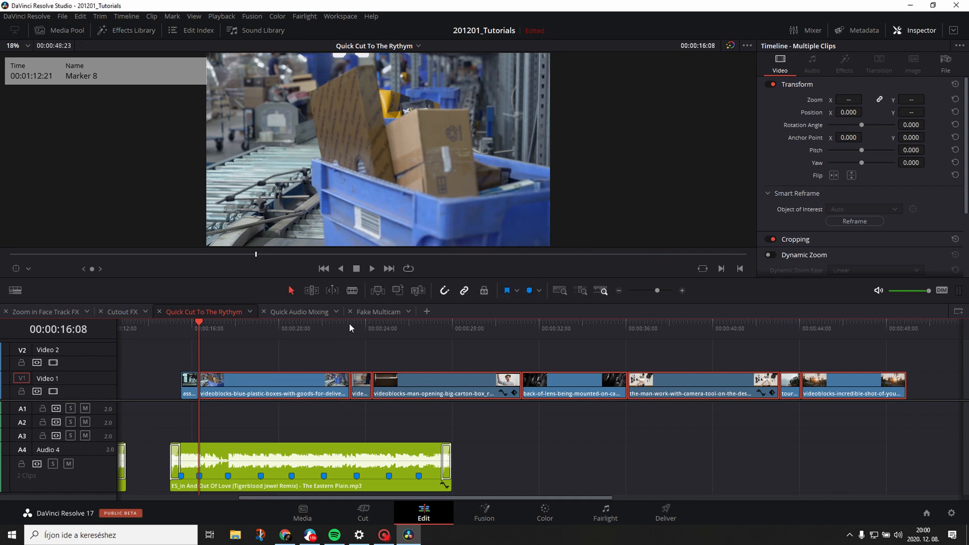
pyautogui.click(351, 328)
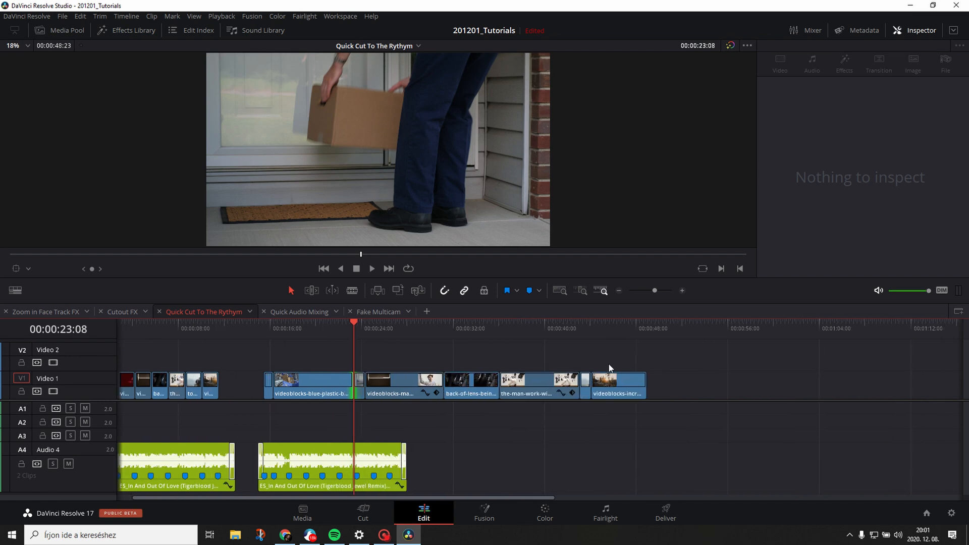
# Step: Select the remaining long stock clips on Video 1 and open their options menu
pyautogui.click(405, 386)
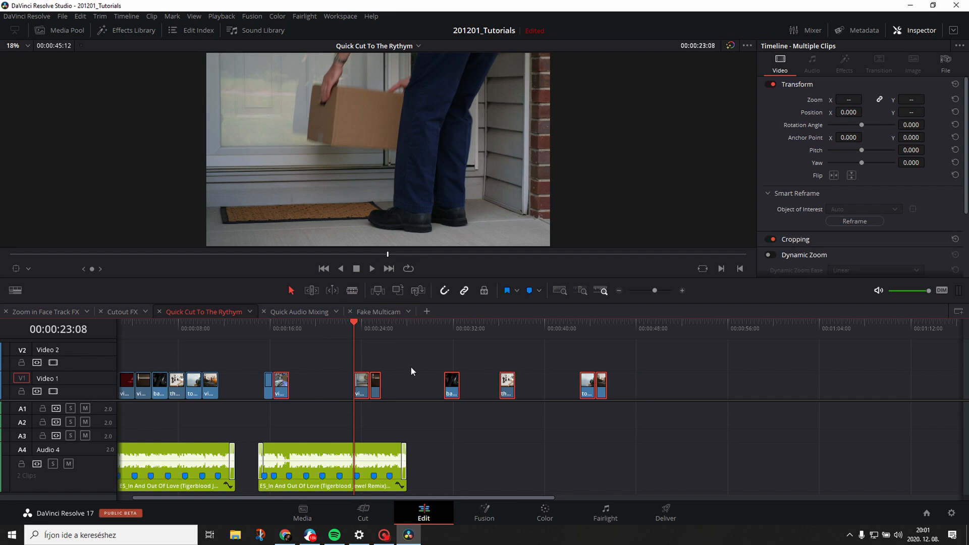
pyautogui.moveTo(300, 296)
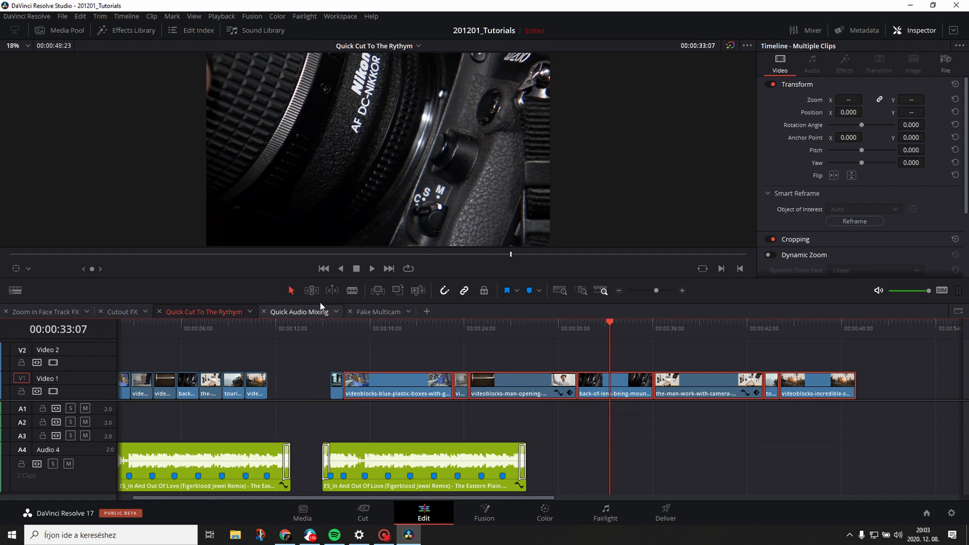
pyautogui.click(312, 291)
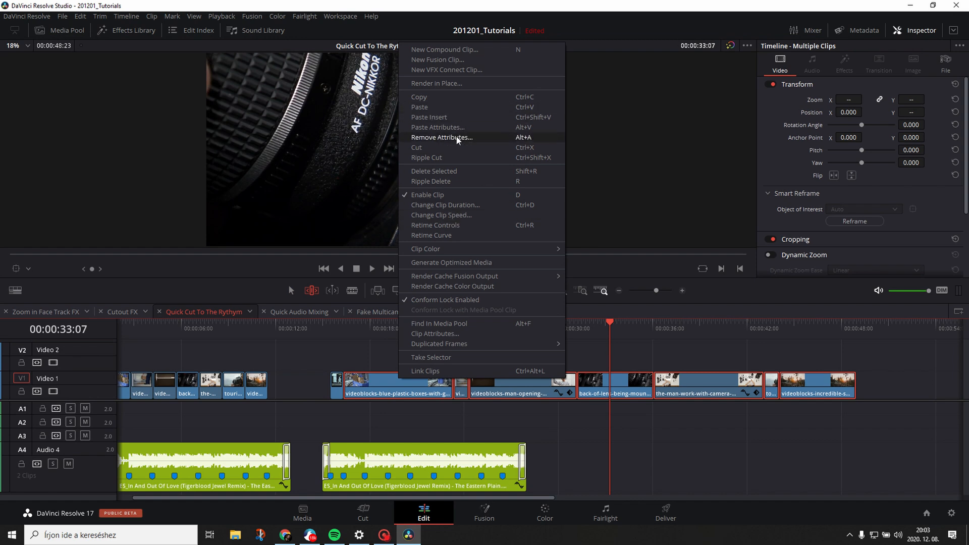
pyautogui.moveTo(451, 224)
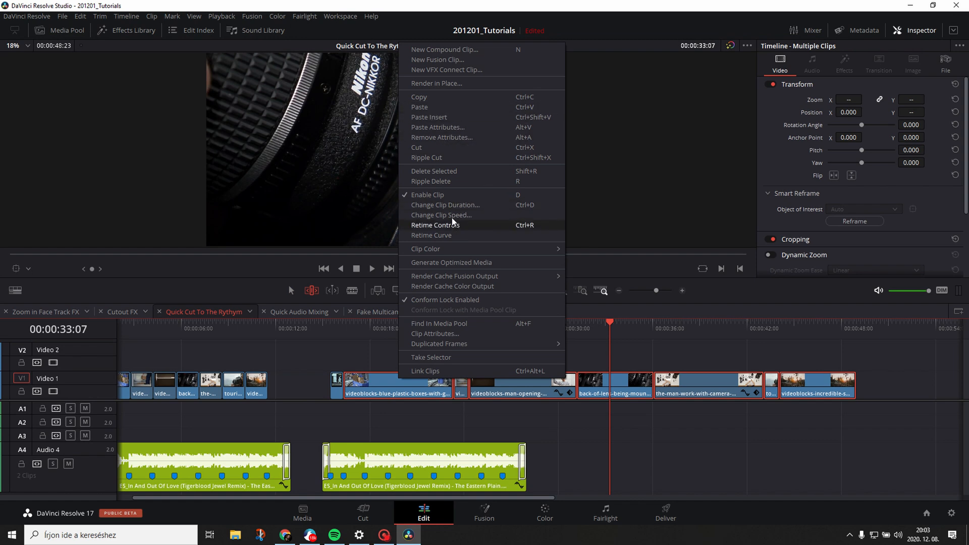
# Step: Change the selected stock clips' duration to 00:00:01:00
pyautogui.click(446, 204)
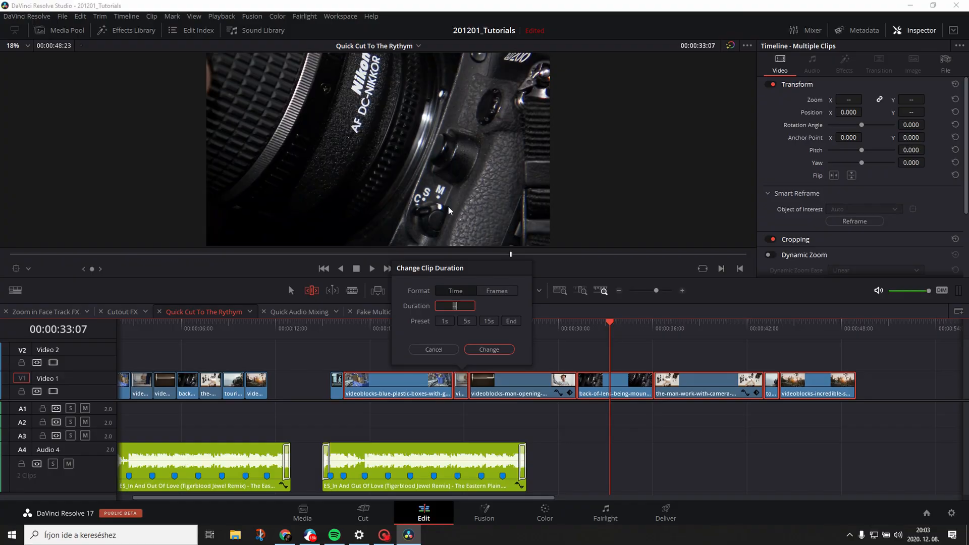
pyautogui.click(444, 321)
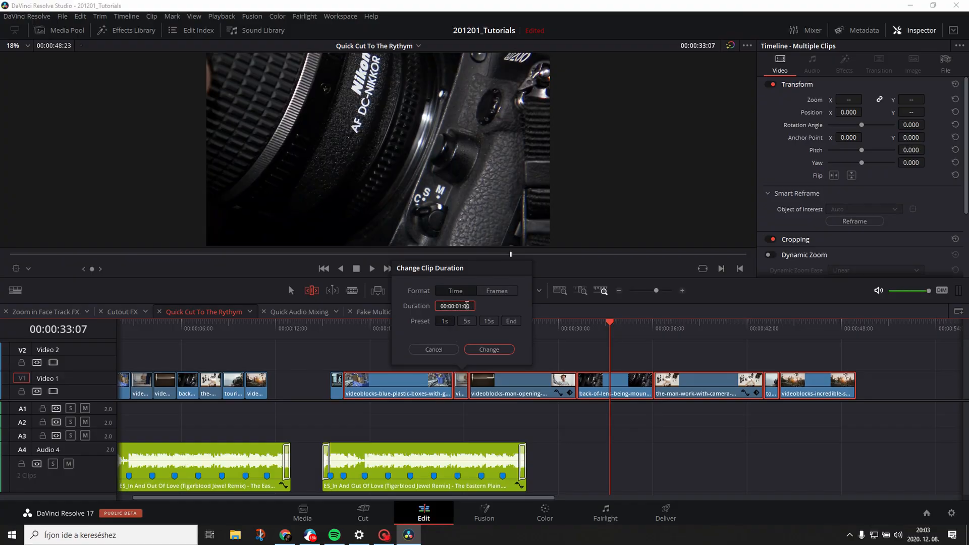
pyautogui.click(488, 350)
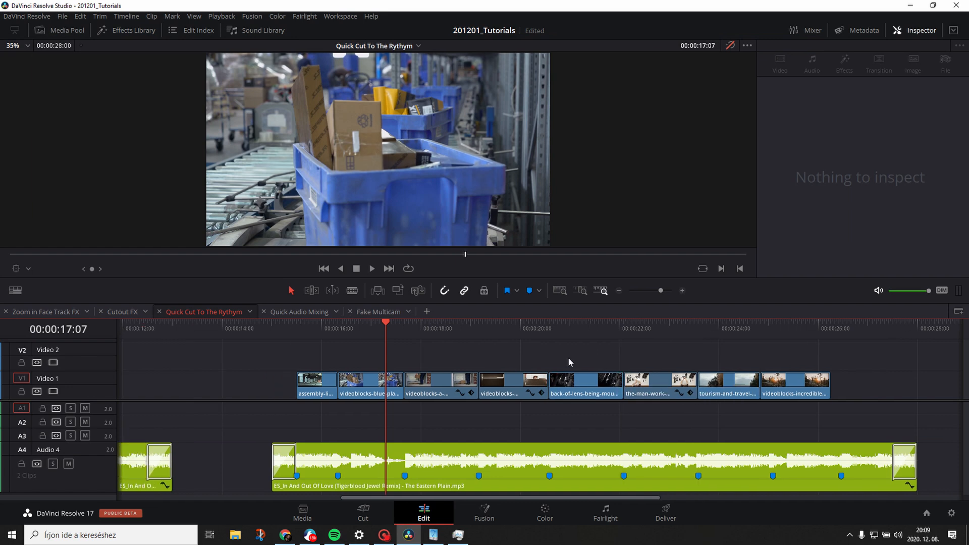
pyautogui.click(605, 512)
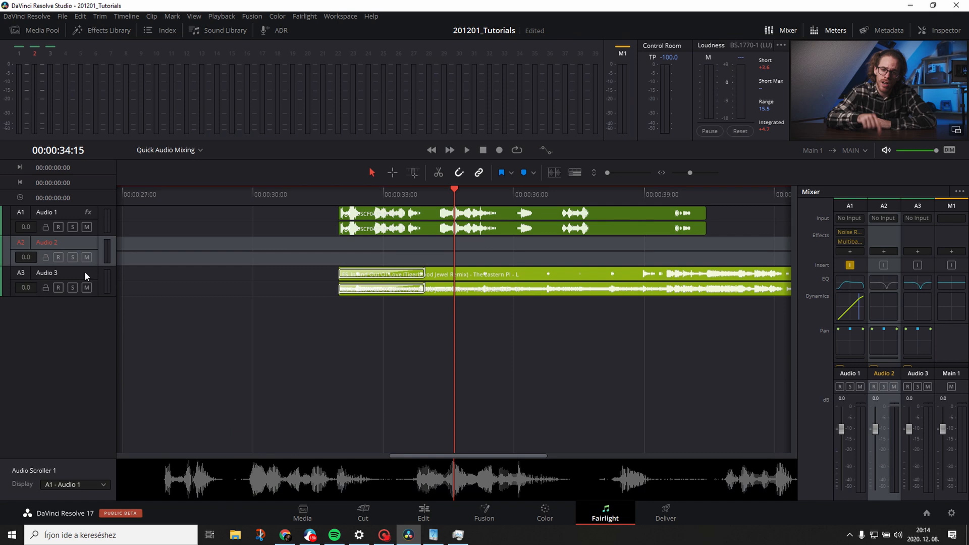
# Step: Rename the audio tracks to 'Music EQ' and 'Music'
pyautogui.doubleClick(46, 272)
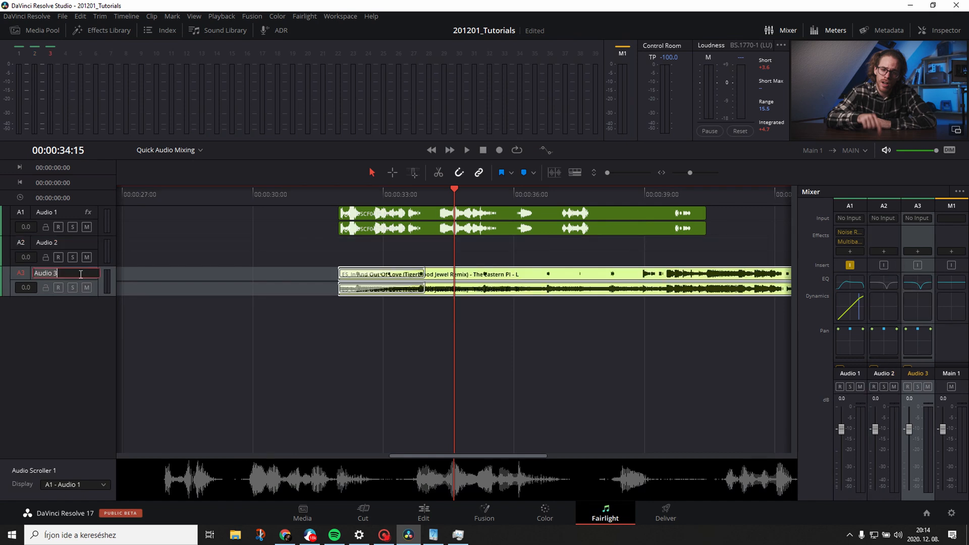
pyautogui.write('Music EQ')
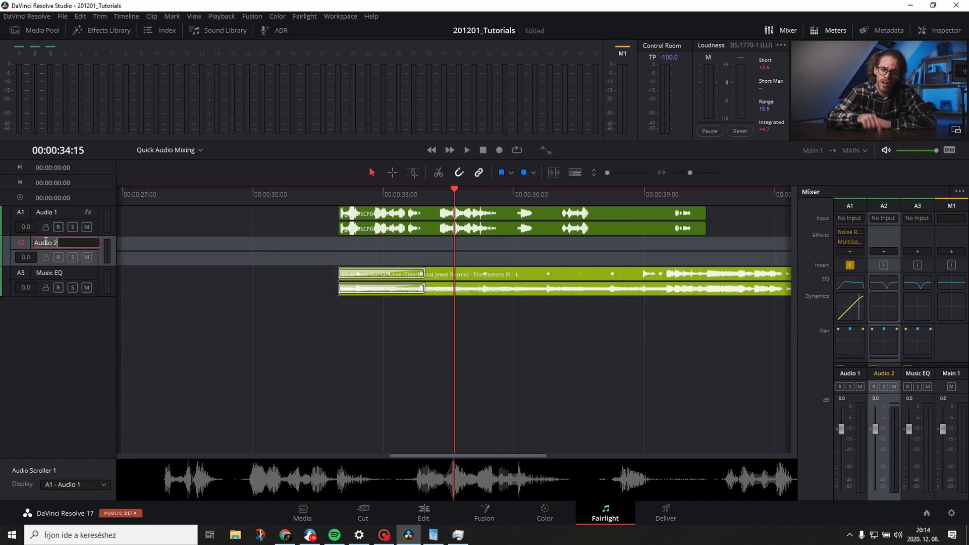
pyautogui.write('Music')
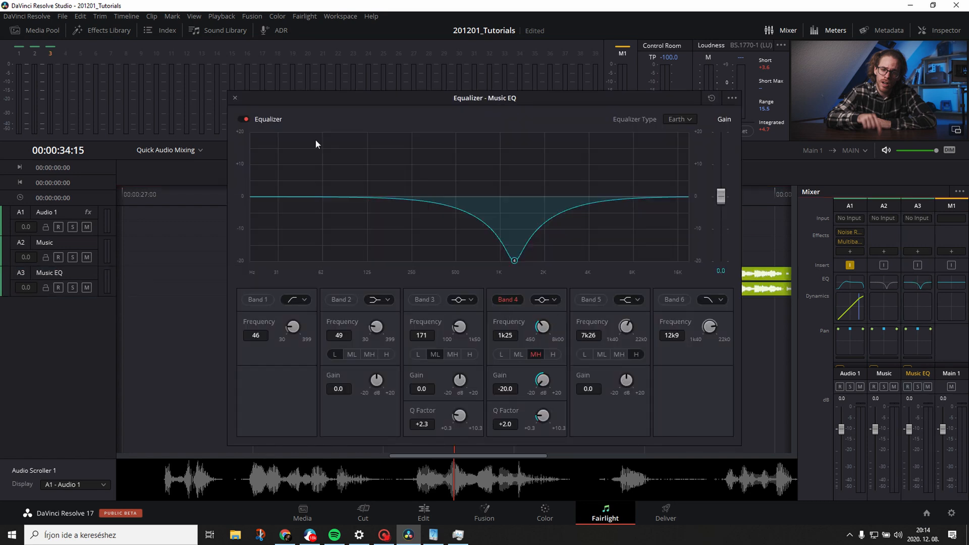
# Step: Close the Music EQ equalizer and lower the Music EQ fader to -15 dB
pyautogui.click(234, 97)
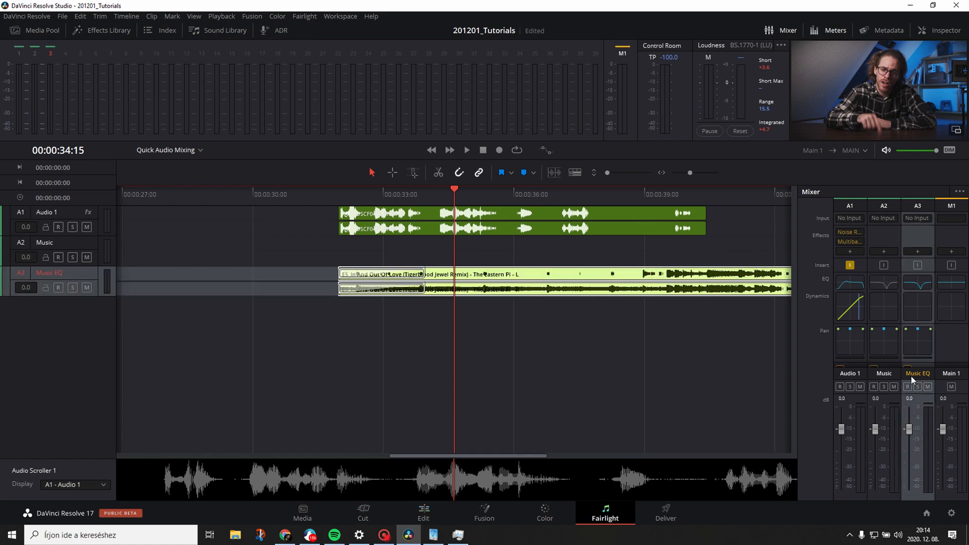
pyautogui.moveTo(910, 429); pyautogui.dragTo(909, 445)
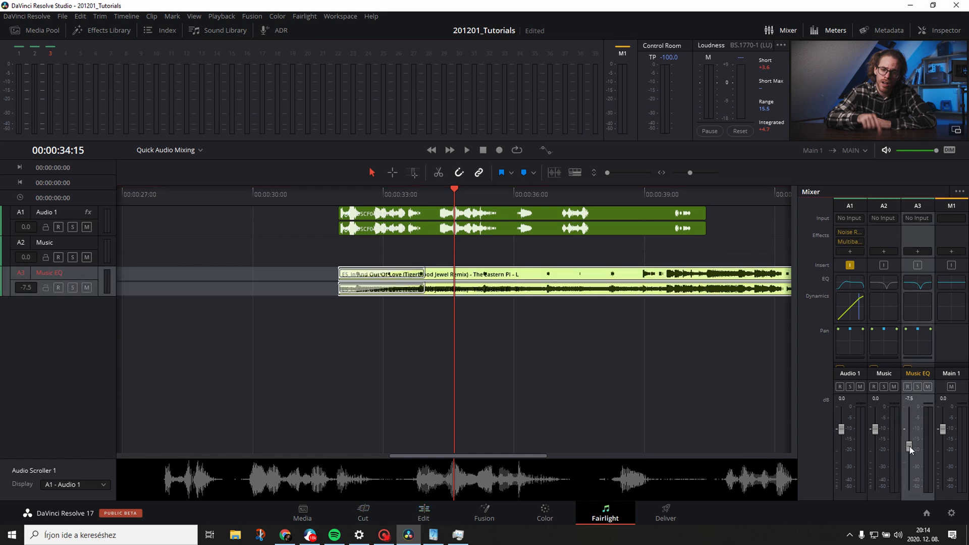
pyautogui.moveTo(910, 448); pyautogui.dragTo(909, 460)
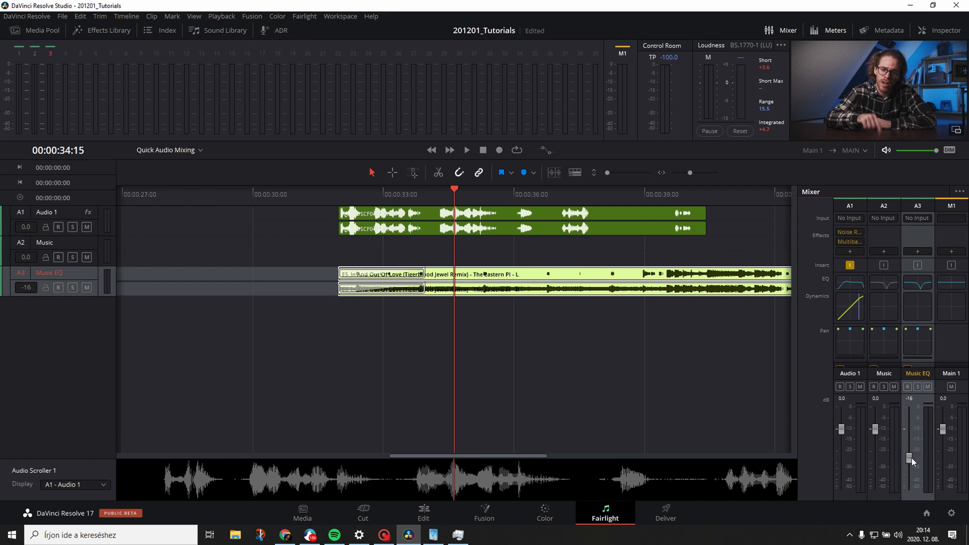
pyautogui.moveTo(912, 461); pyautogui.dragTo(909, 457)
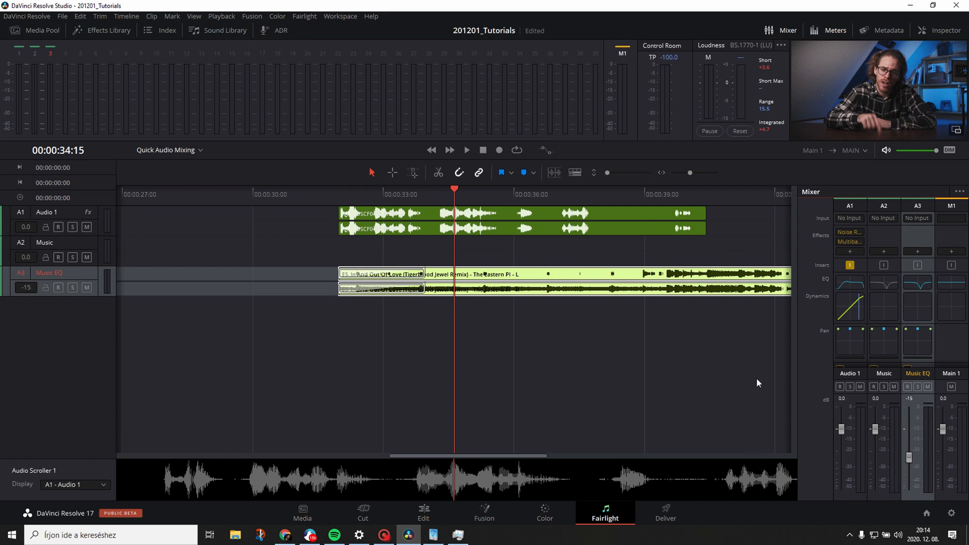
pyautogui.moveTo(663, 386)
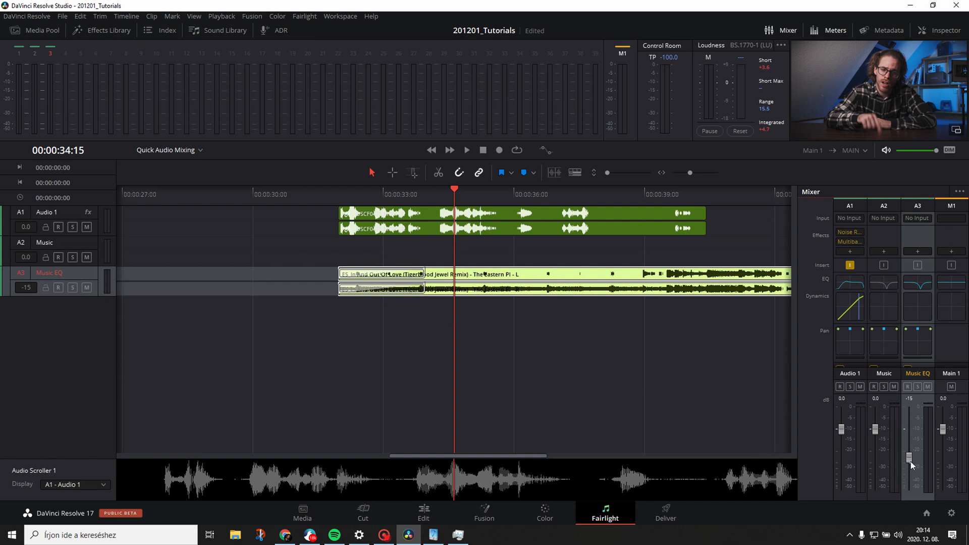
pyautogui.click(423, 512)
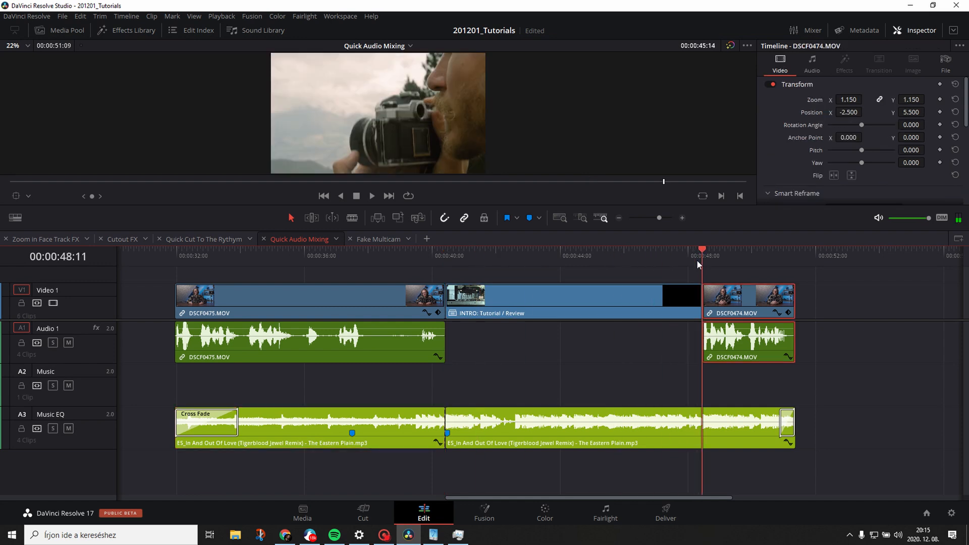
# Step: Move the middle music segment from Music EQ down to the Music track
pyautogui.click(569, 426)
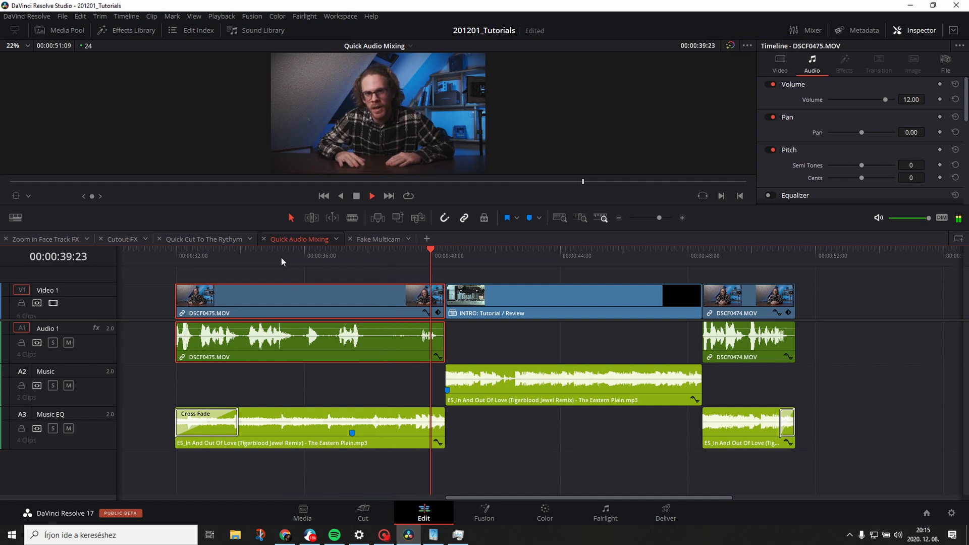
pyautogui.click(556, 295)
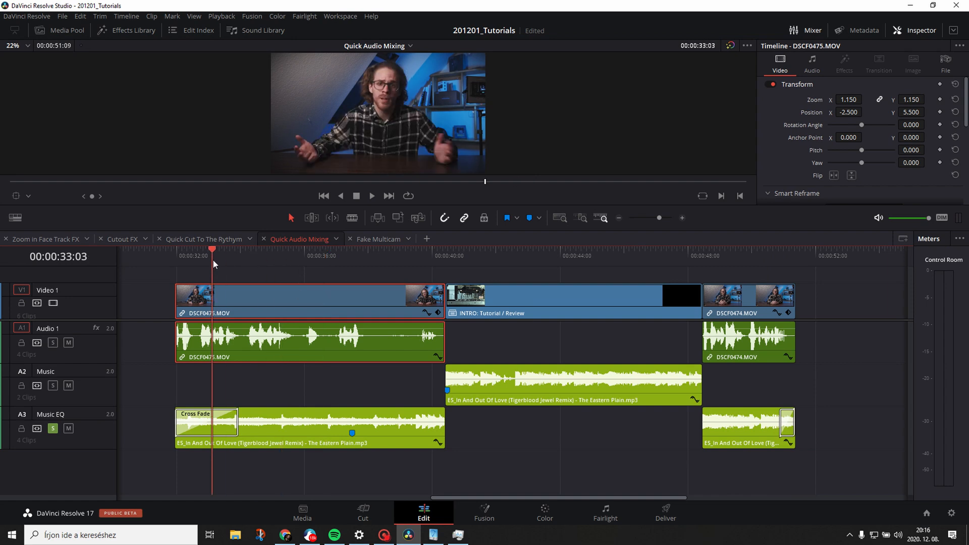
# Step: Extend the Music clip's start leftward to overlap the end of the Music EQ section
pyautogui.click(53, 429)
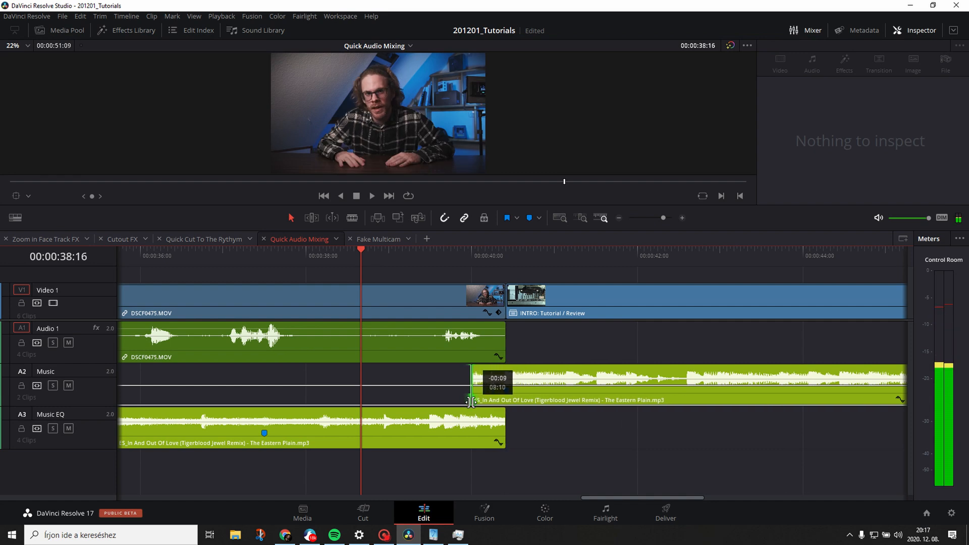
pyautogui.moveTo(470, 400); pyautogui.dragTo(469, 400)
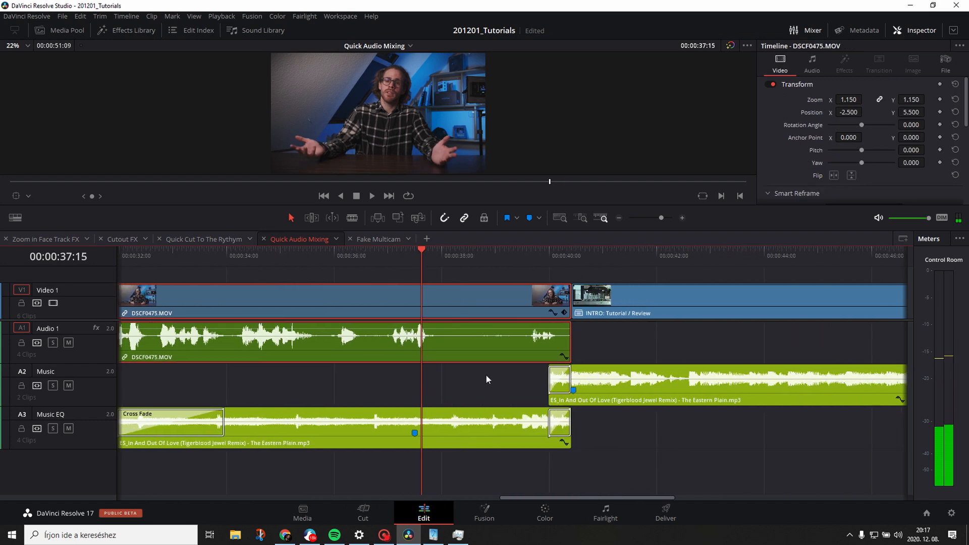
pyautogui.click(371, 196)
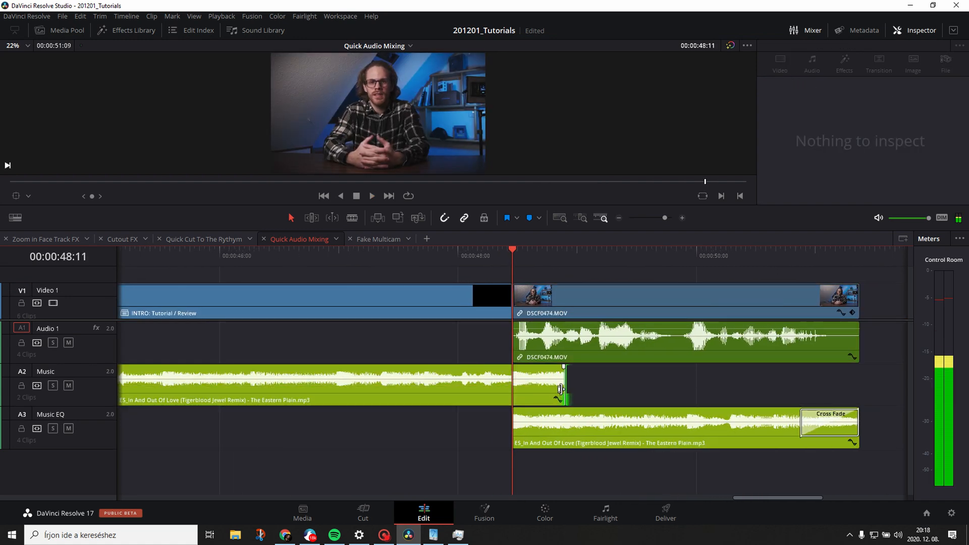
# Step: Crossfade the Music clip into Music EQ at their overlap, then select the closing DSCF0474 clip
pyautogui.click(519, 424)
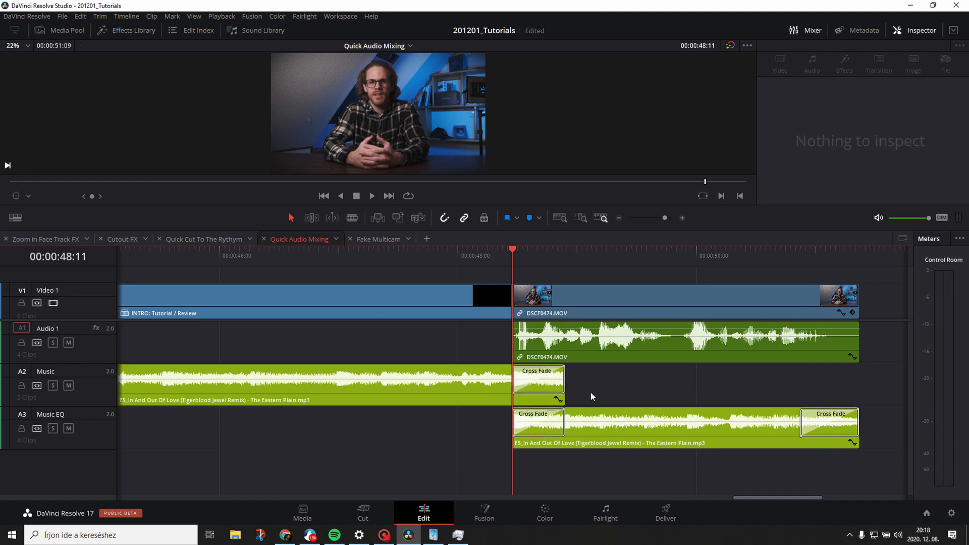
pyautogui.click(680, 301)
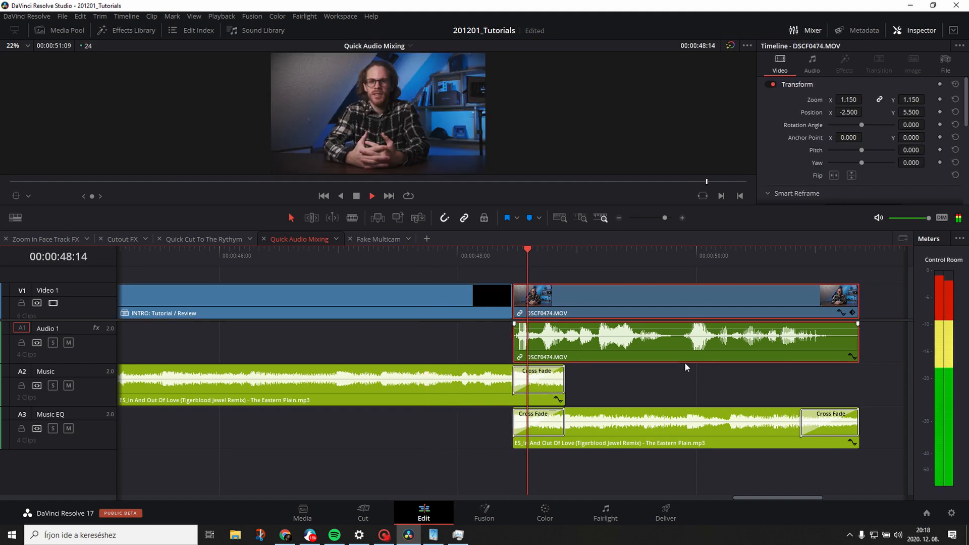